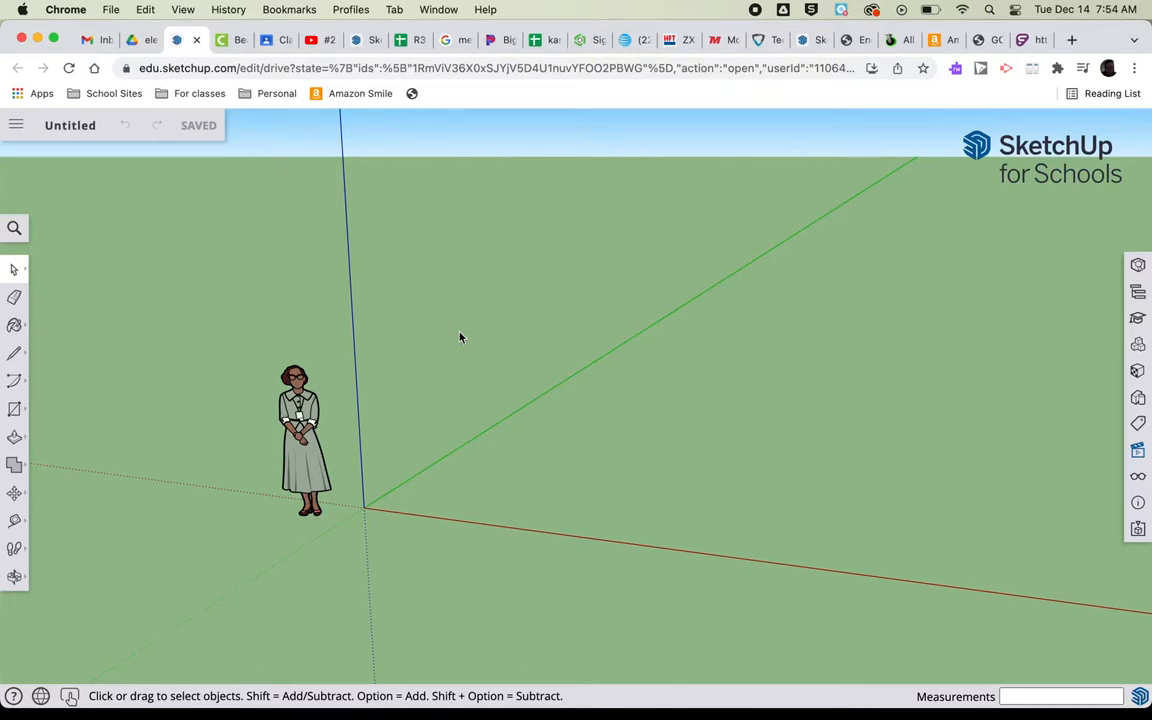
mouse_move(423, 513)
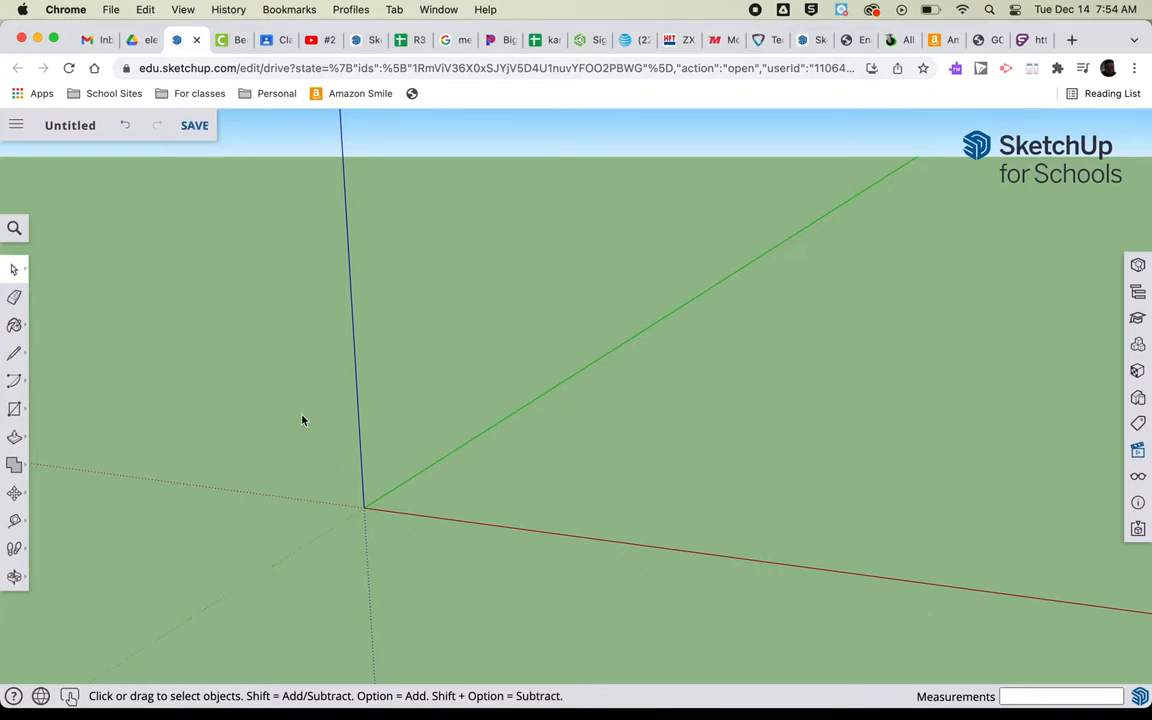
mouse_move(994, 423)
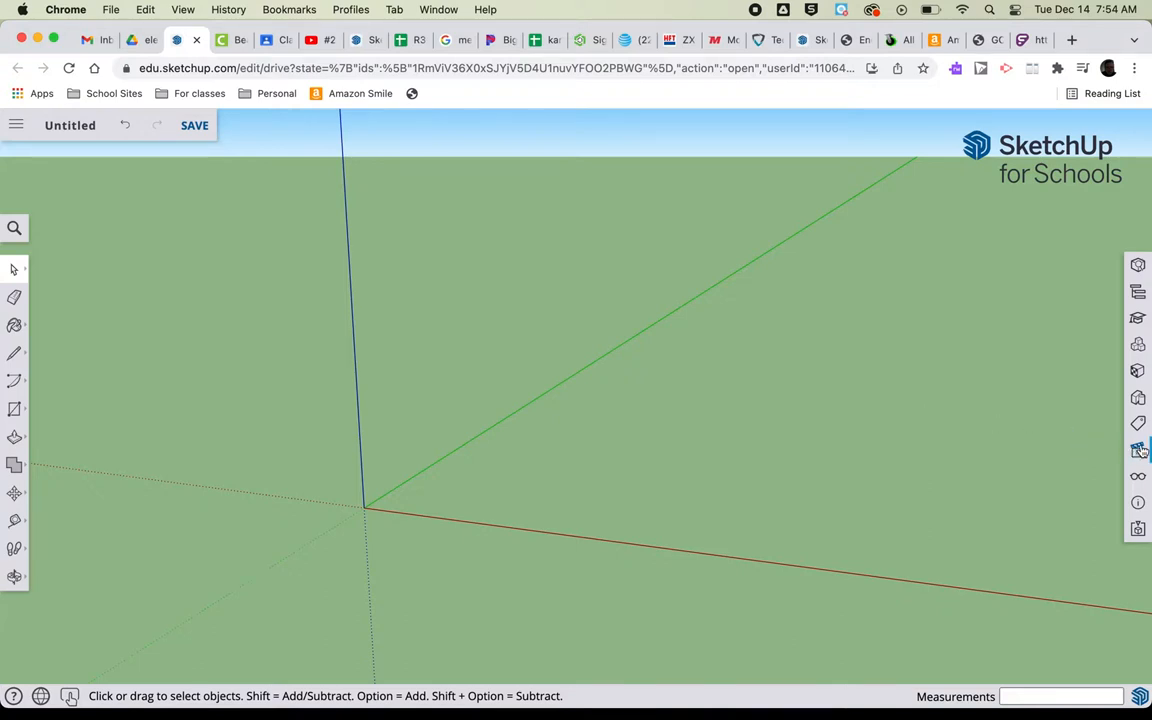
mouse_move(1138, 449)
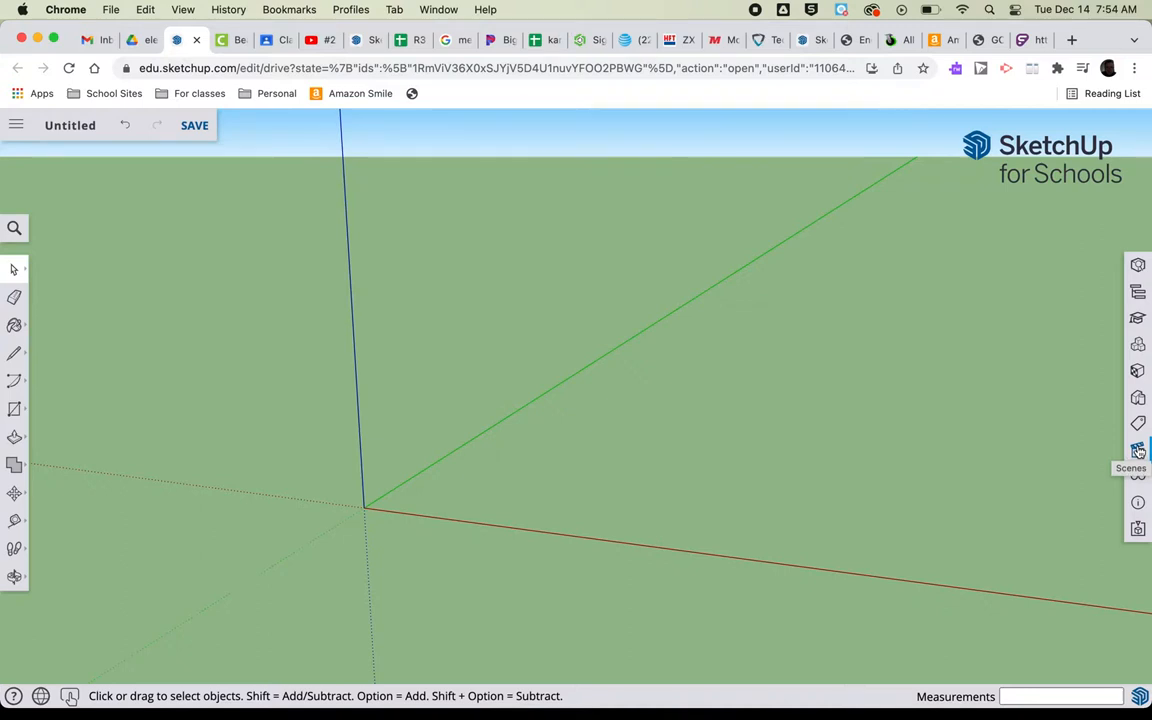
- Bring up the Scenes panel from the right toolbar
click(1138, 450)
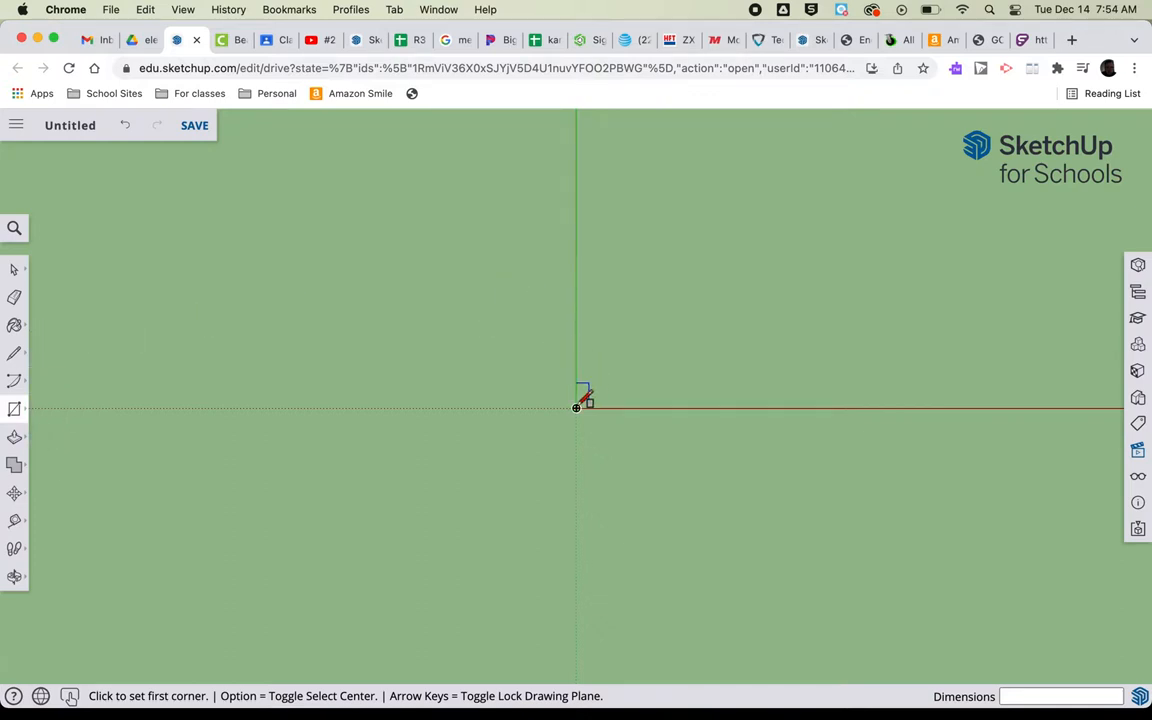
- Draw the chassis rectangle from the origin with dimensions 8,3
click(576, 407)
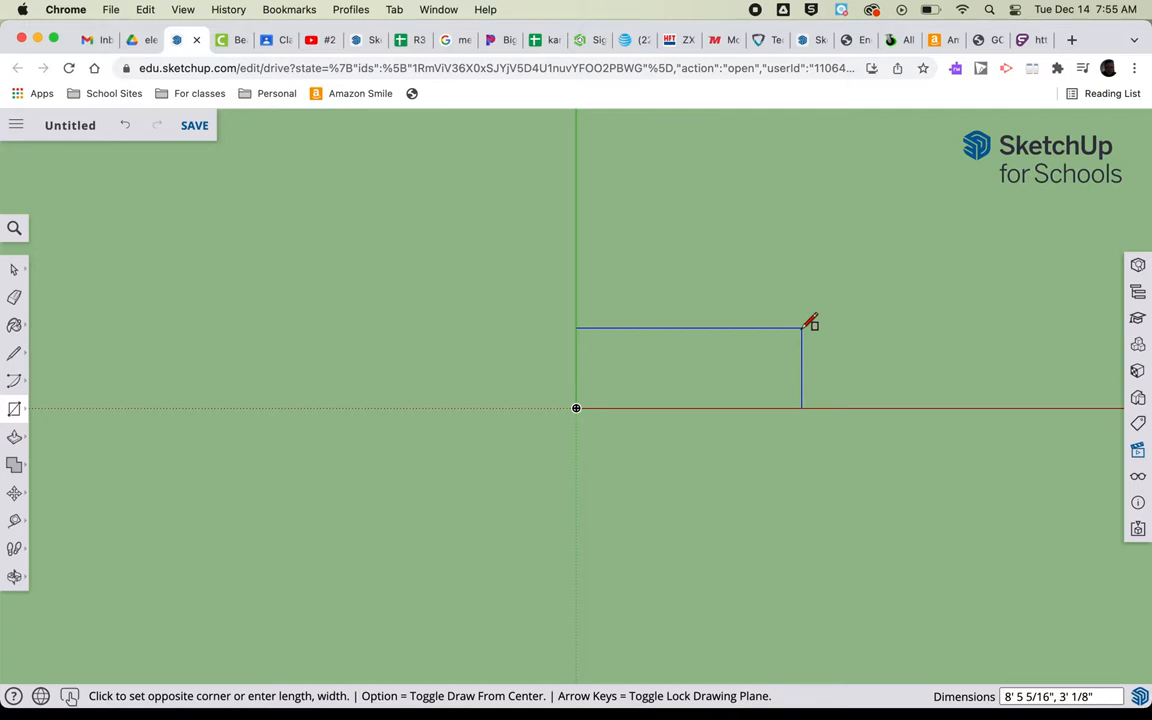
text(8)
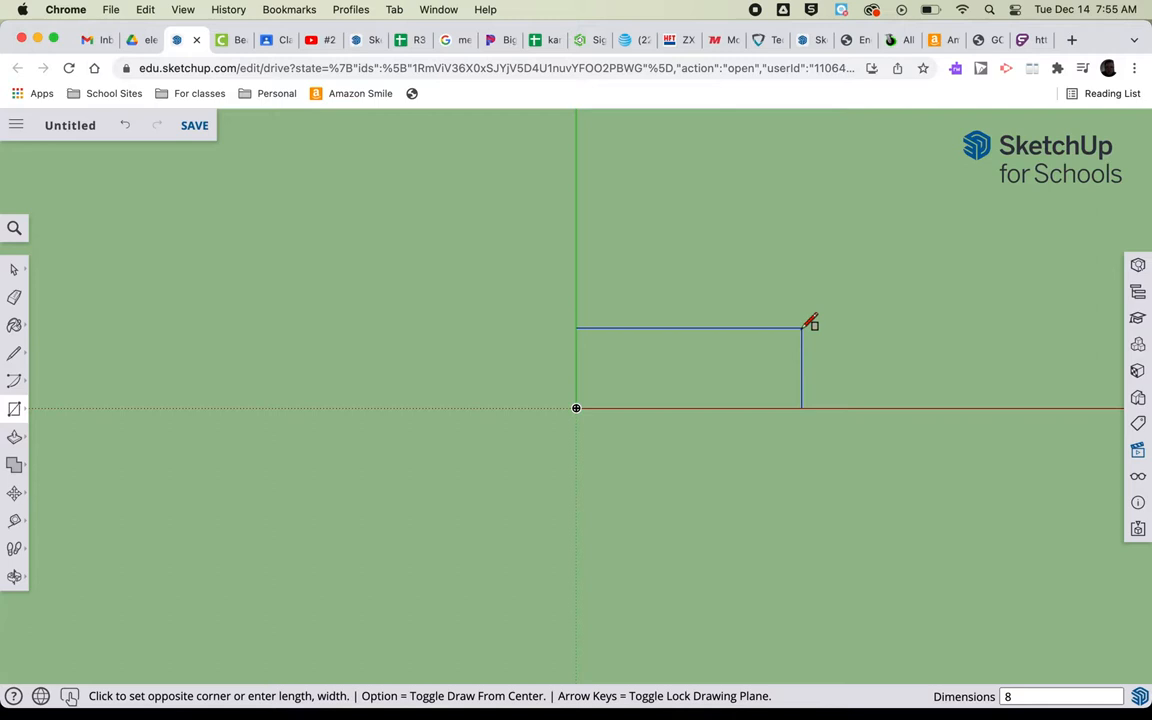
text(,3)
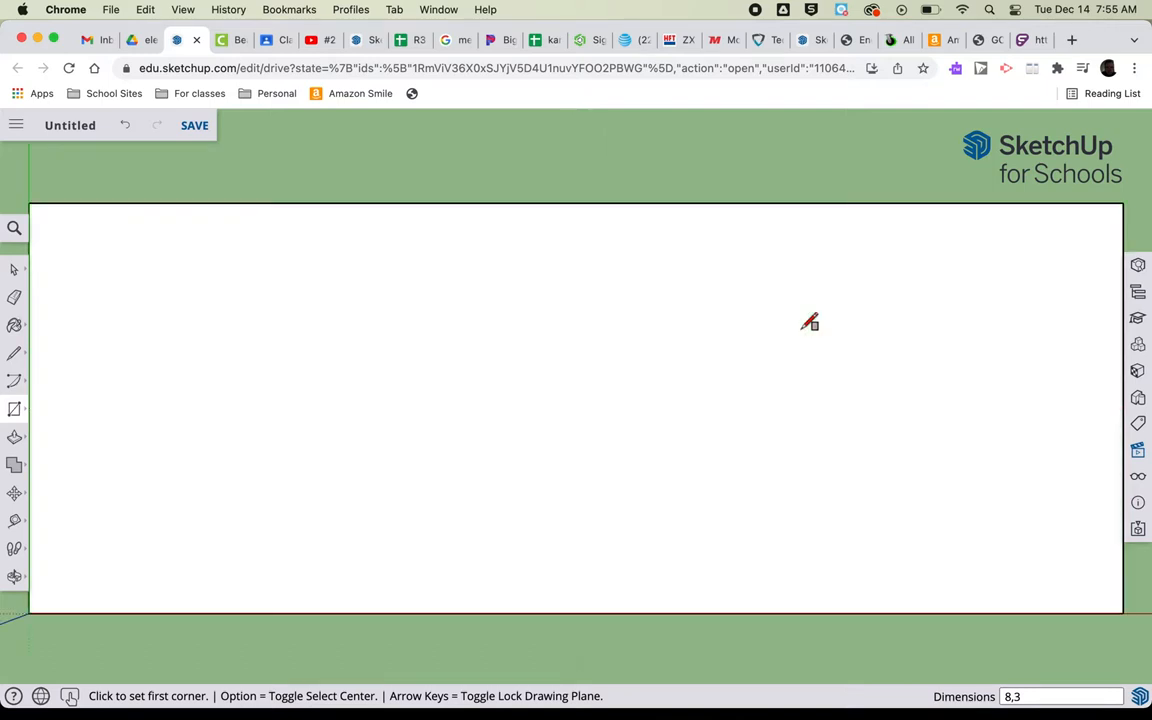
mouse_move(700, 395)
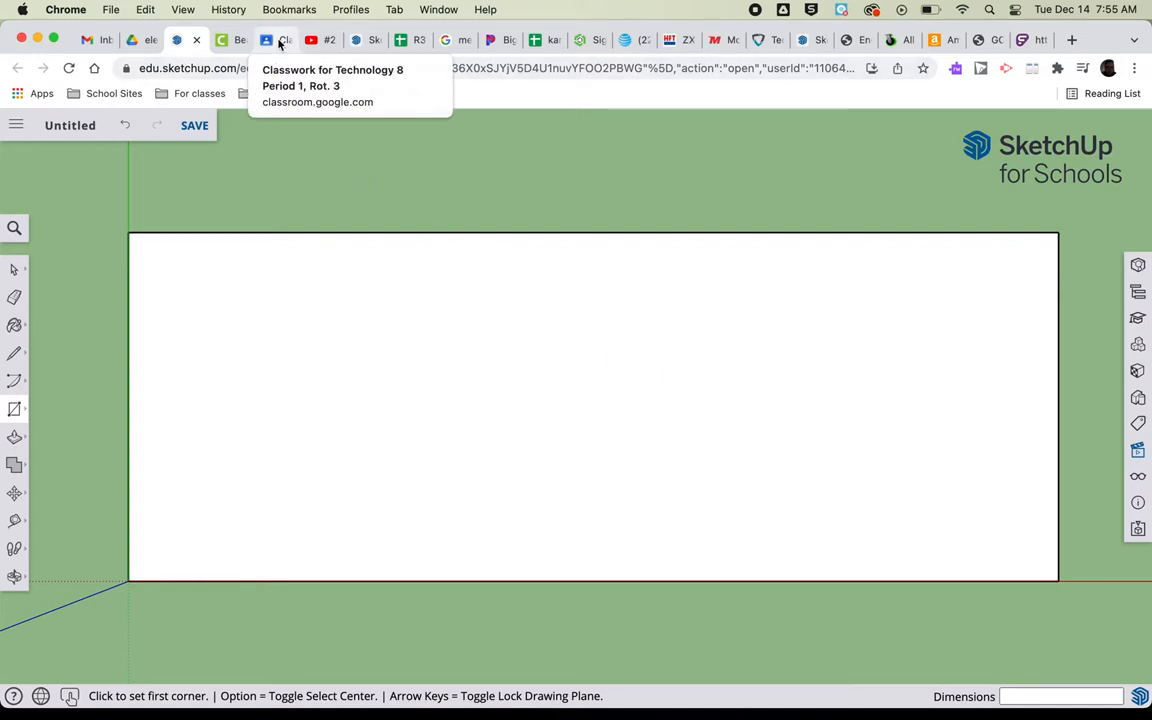
- Open mousetrap.skp from the Model of Mousetrap material in Technology 8 classwork
click(277, 40)
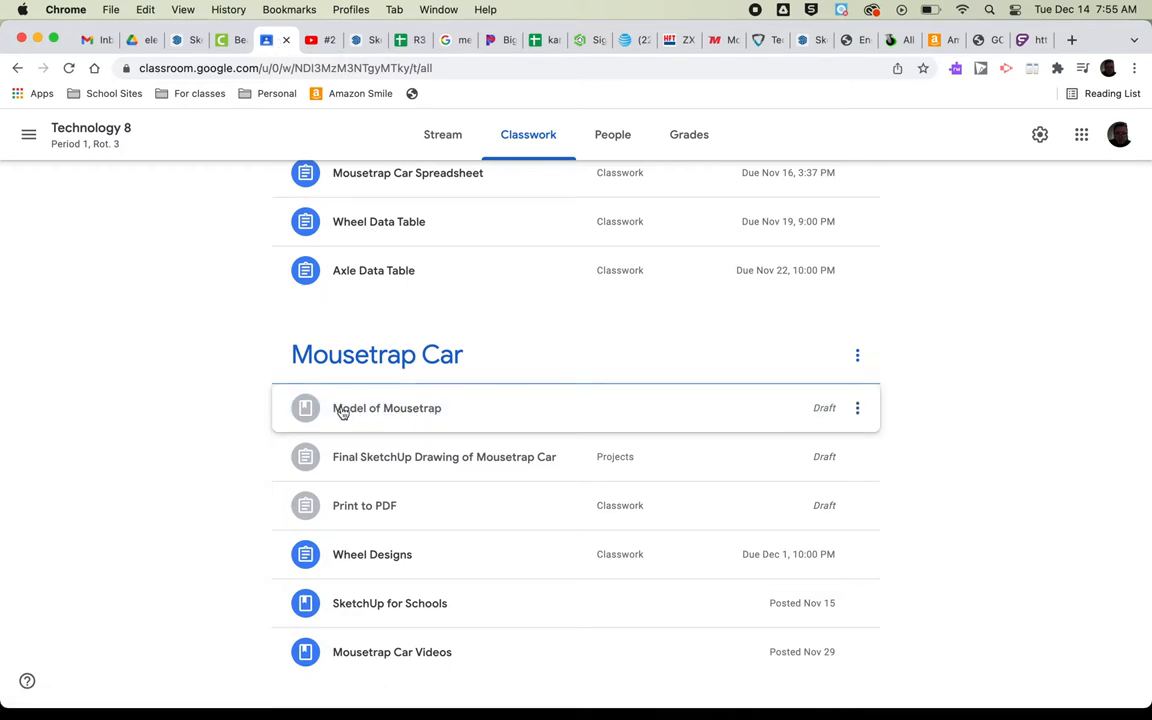
mouse_move(411, 415)
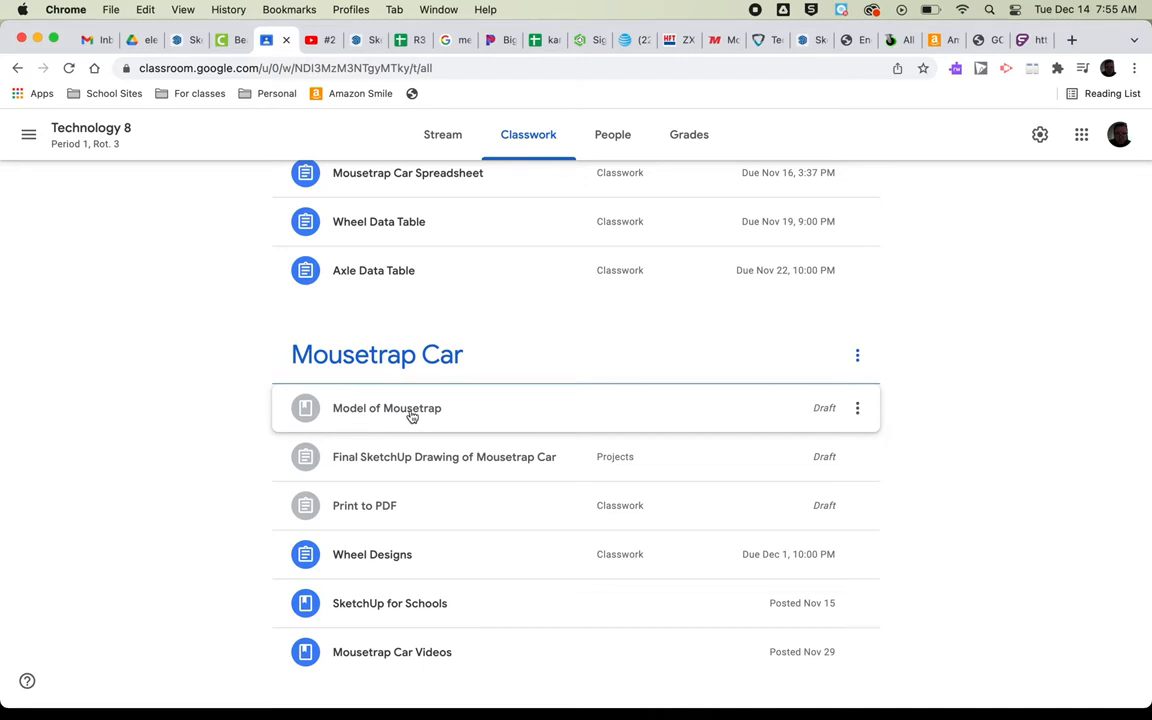
click(387, 408)
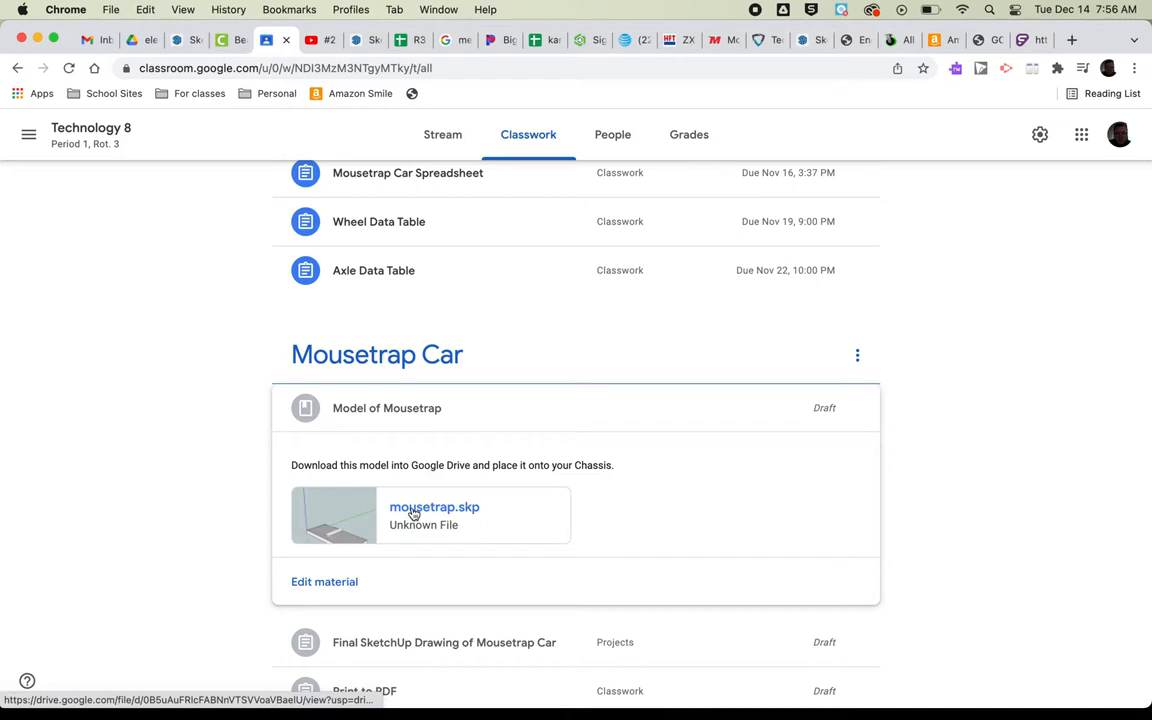
click(434, 507)
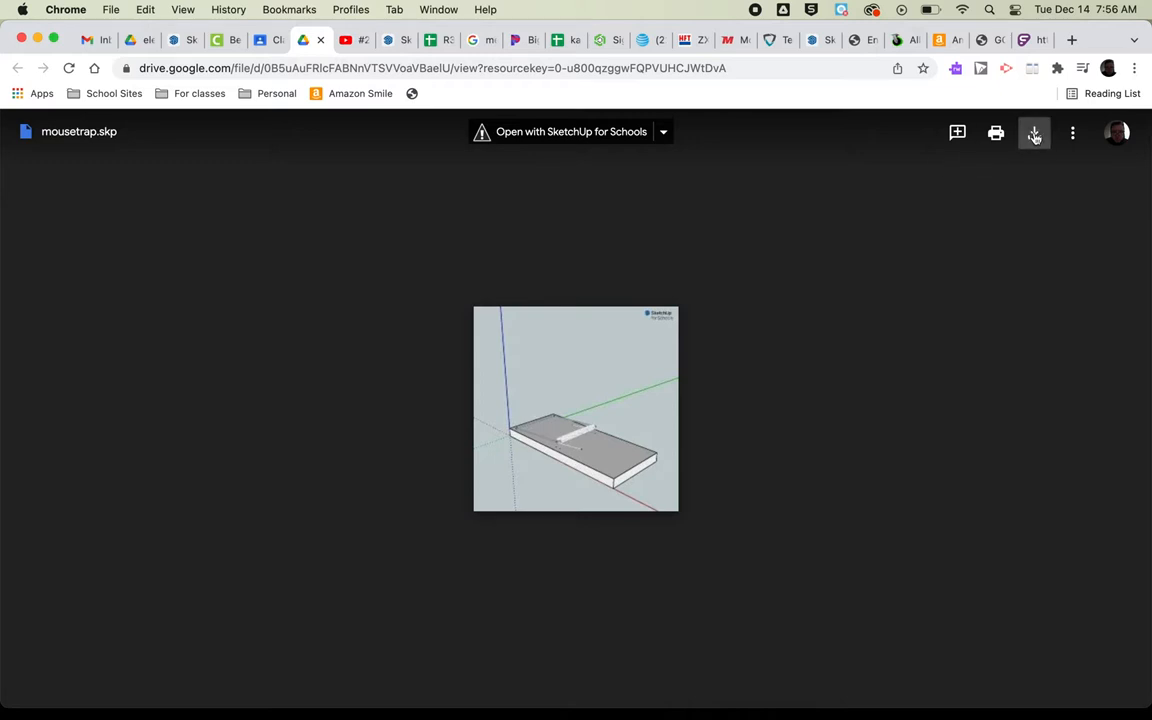
click(1034, 132)
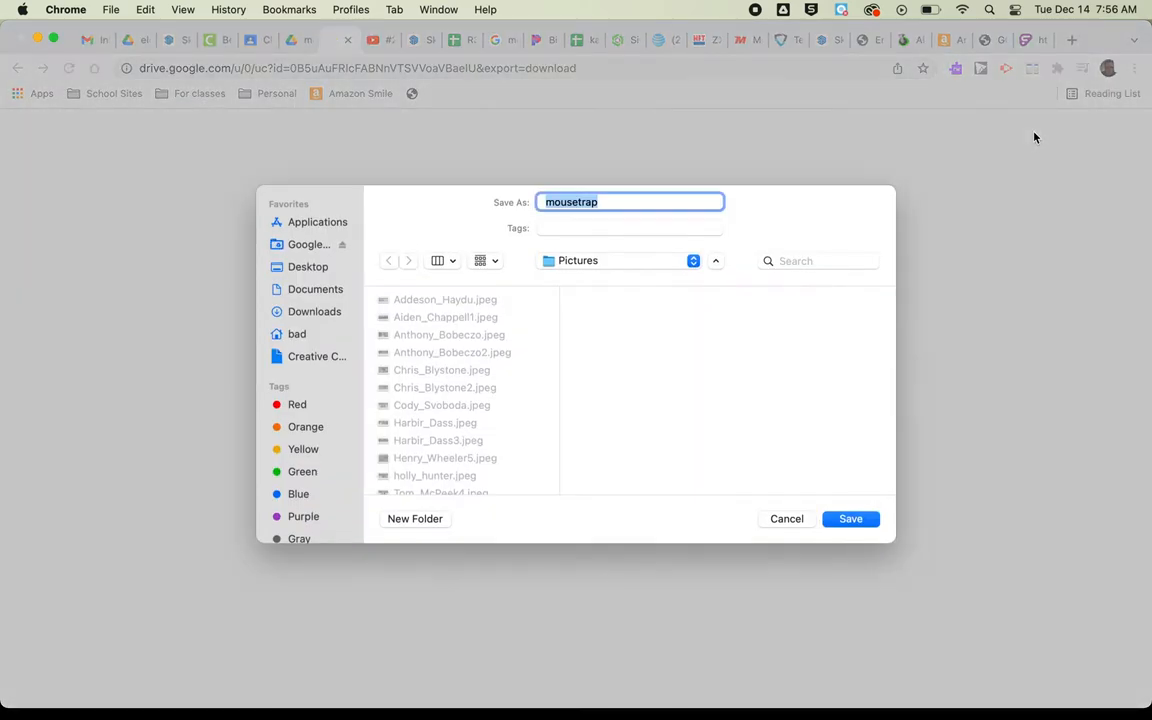
mouse_move(389, 346)
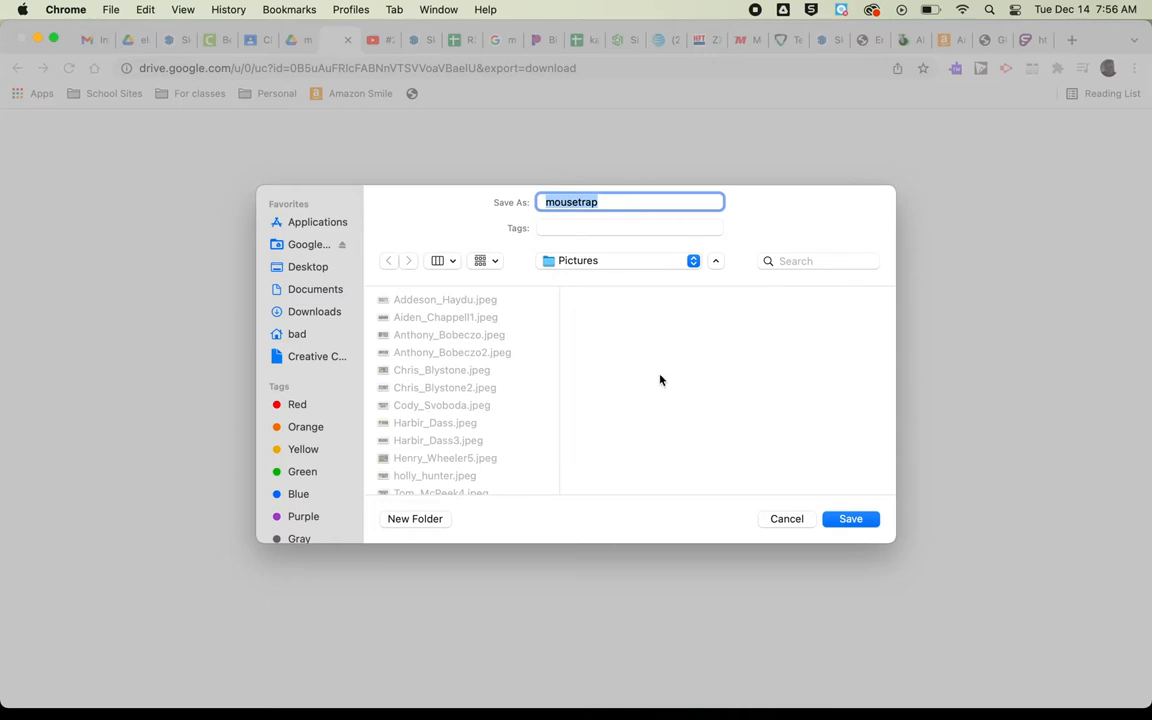
mouse_move(558, 334)
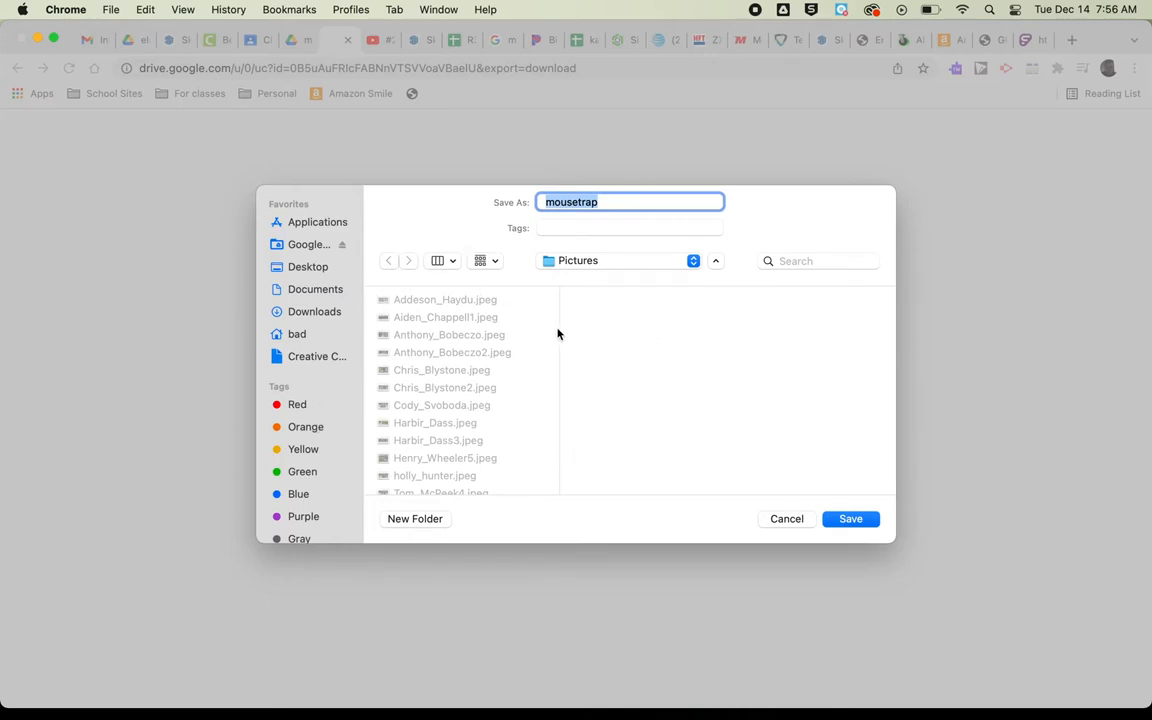
mouse_move(691, 415)
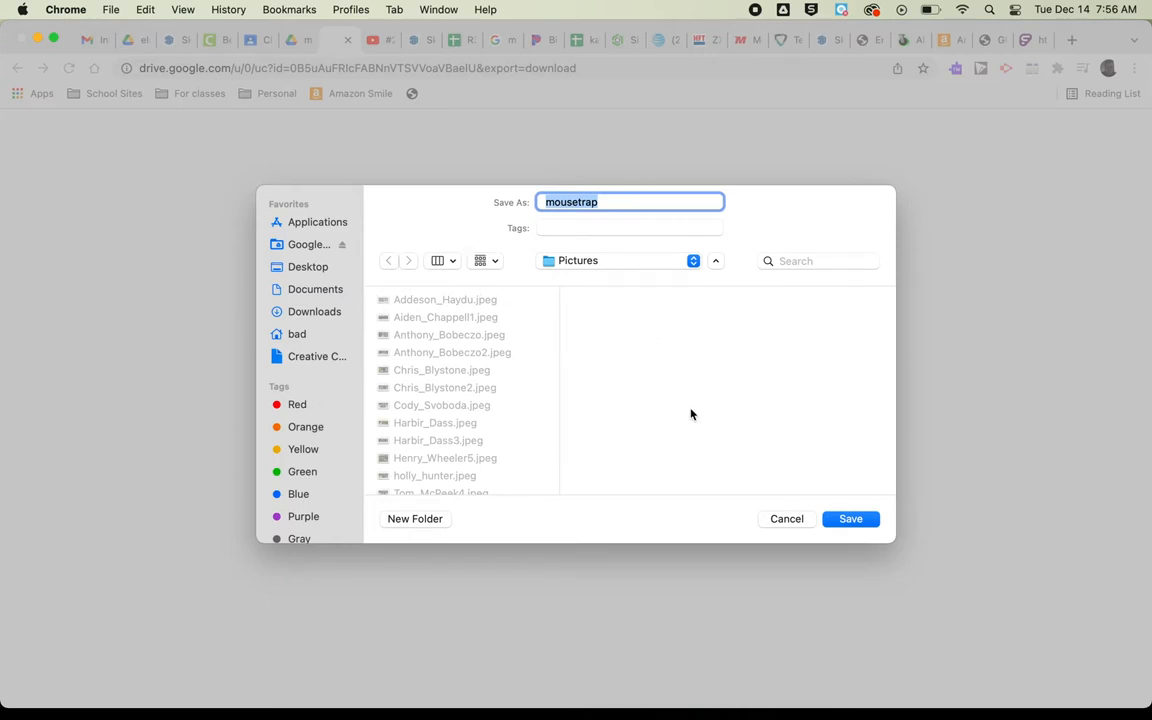
mouse_move(790, 530)
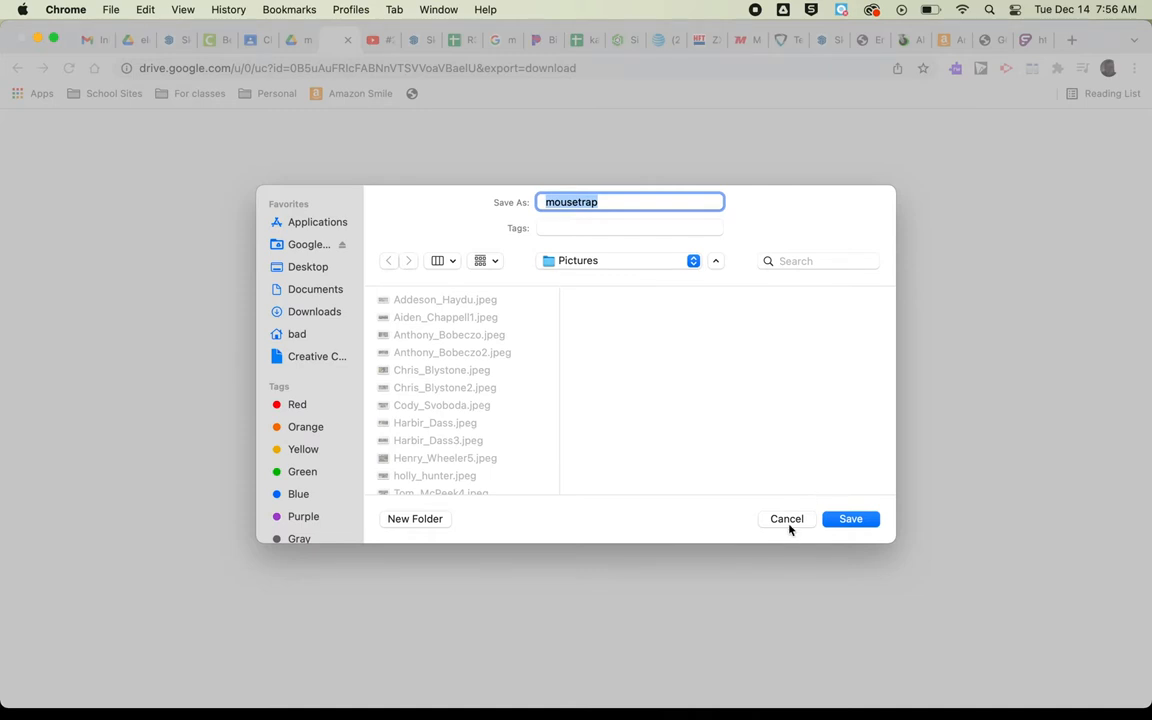
click(849, 518)
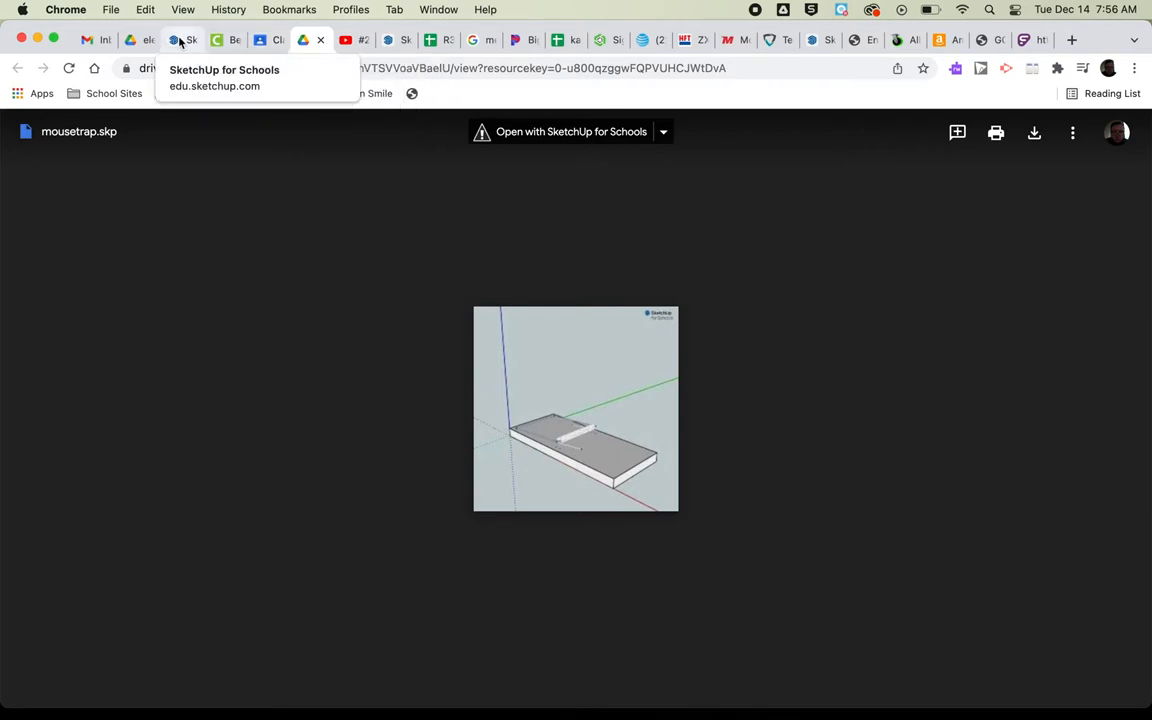
- Return to the chassis model and choose Import from Google Drive in the main menu
click(559, 131)
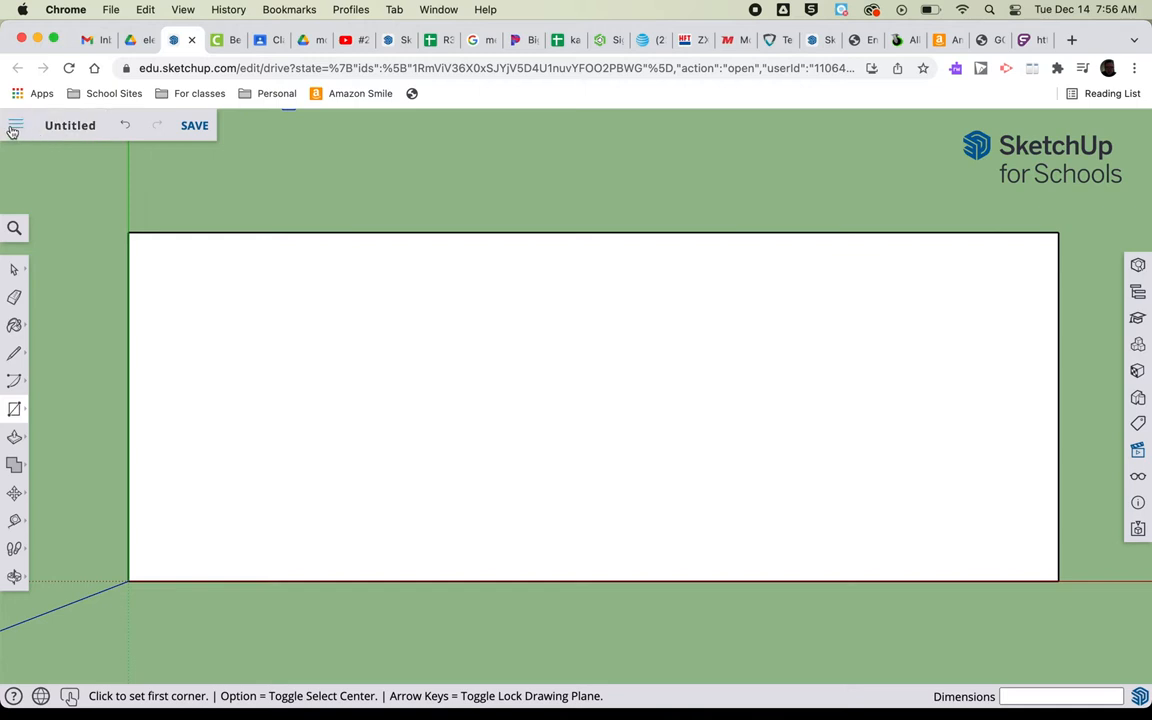
click(15, 125)
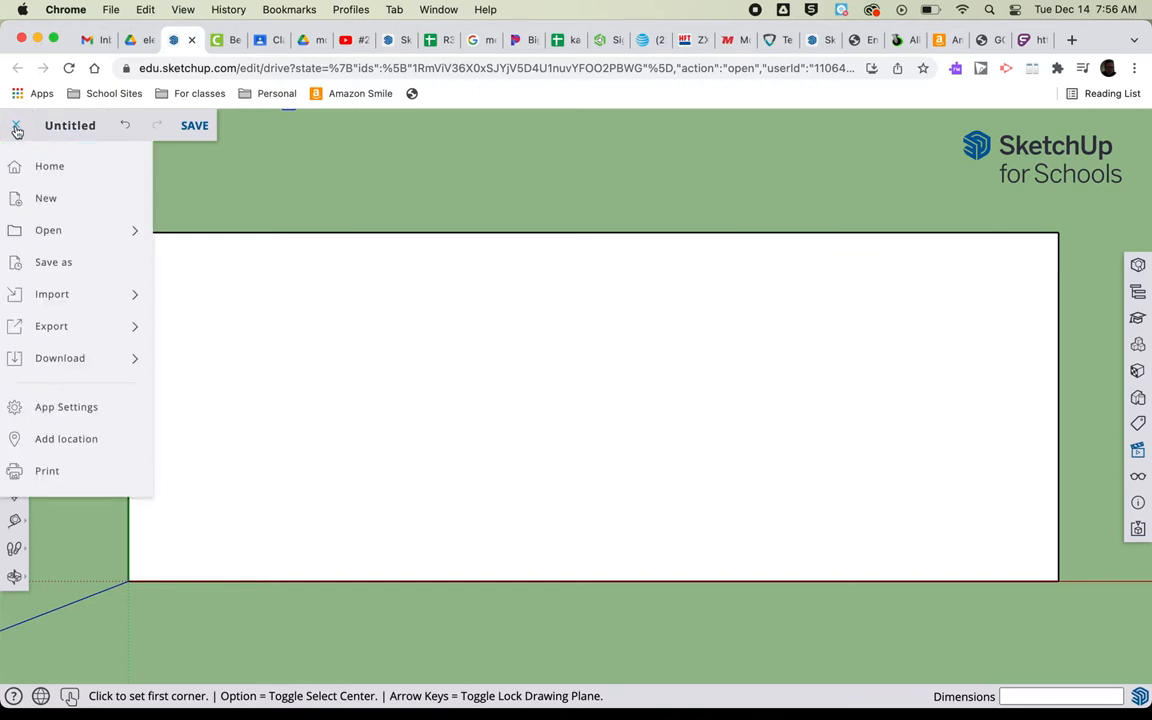
click(52, 294)
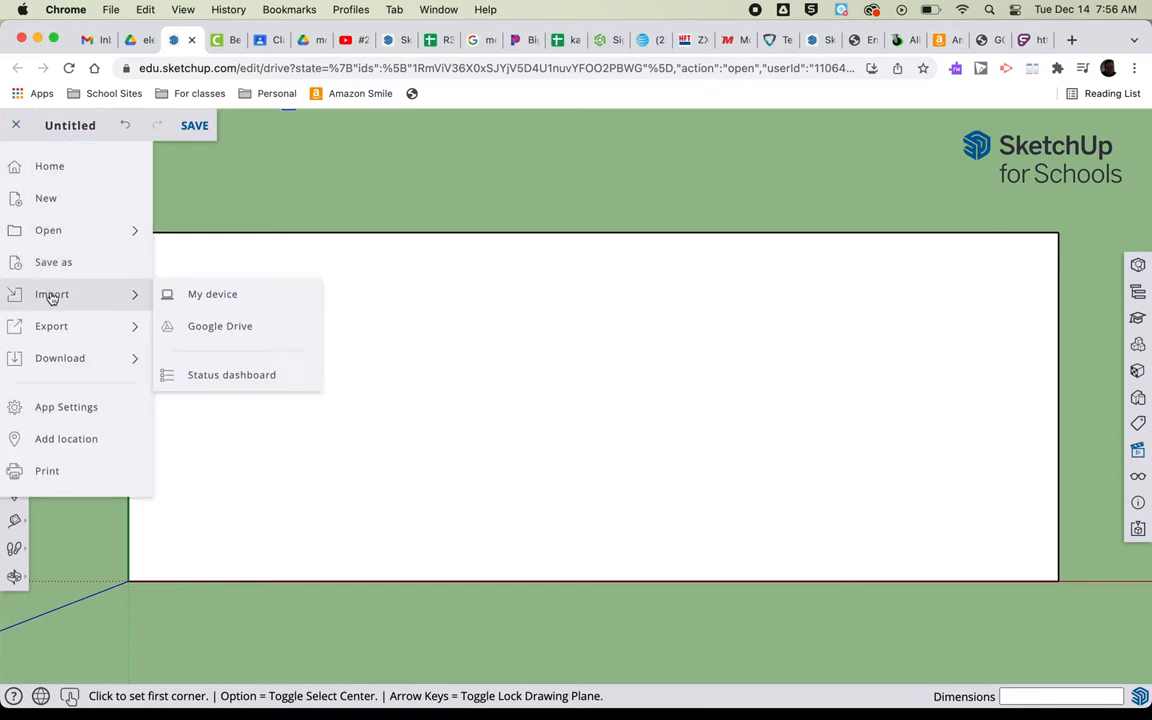
mouse_move(48, 230)
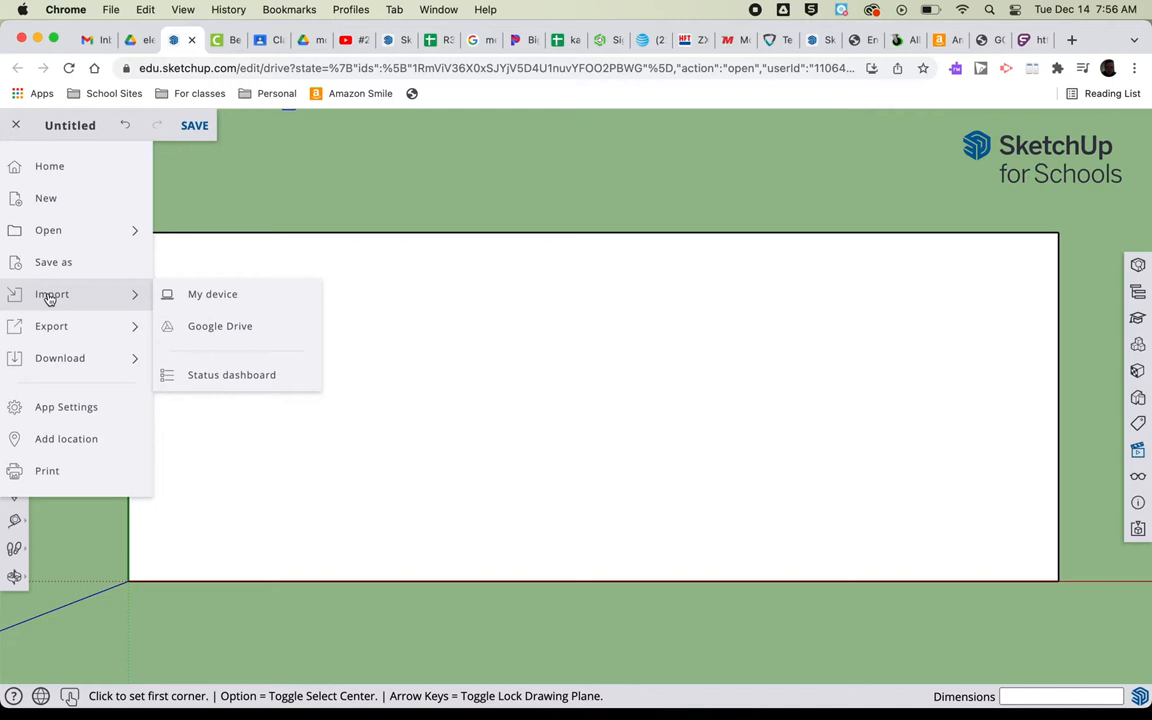
click(219, 326)
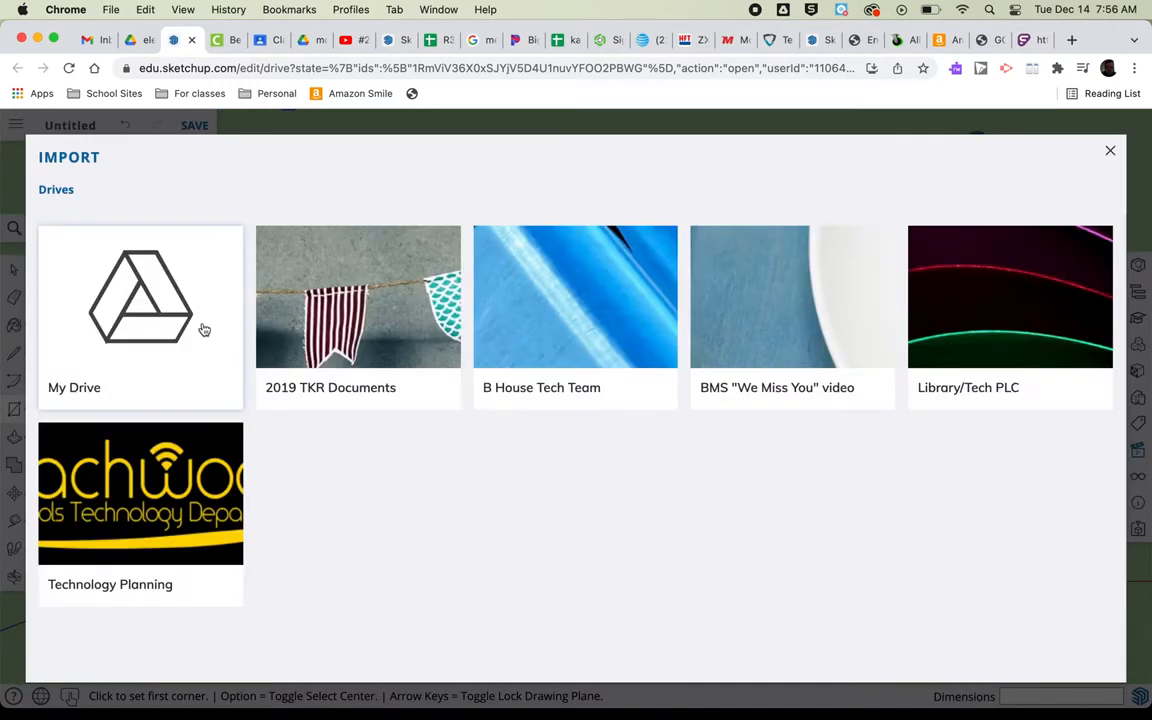
- Pick mousetrap.skp from My Drive > 8th grade > Teaching Materials for import
click(140, 297)
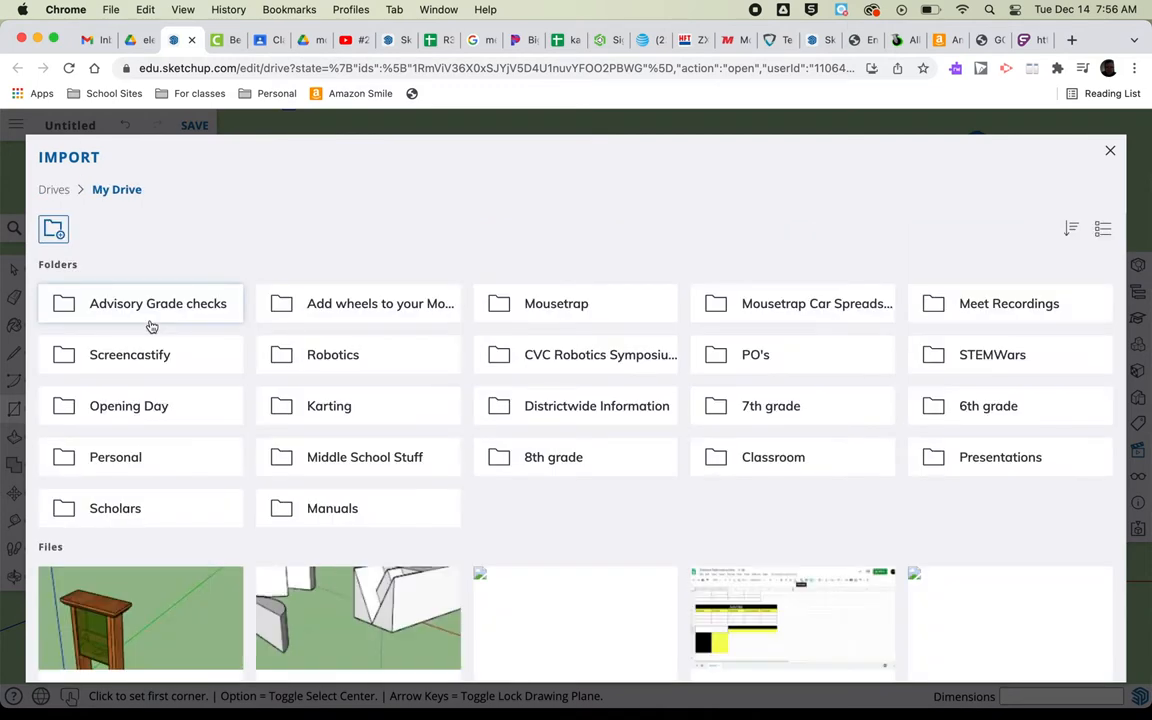
double_click(553, 457)
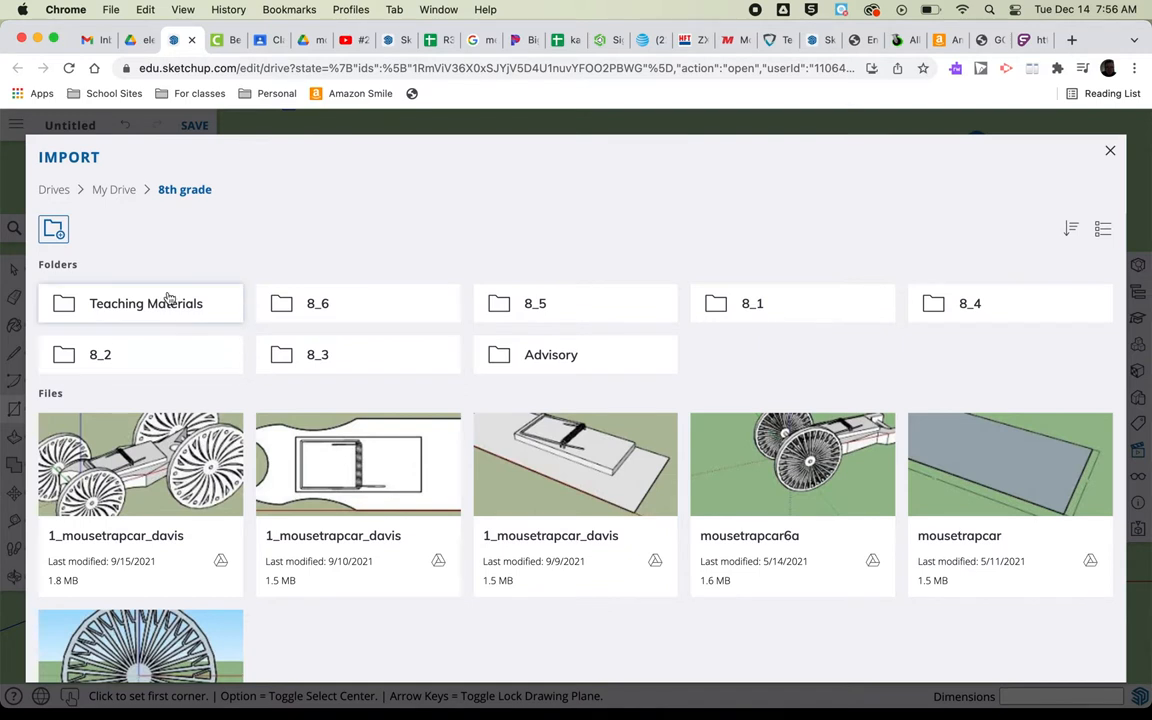
double_click(146, 303)
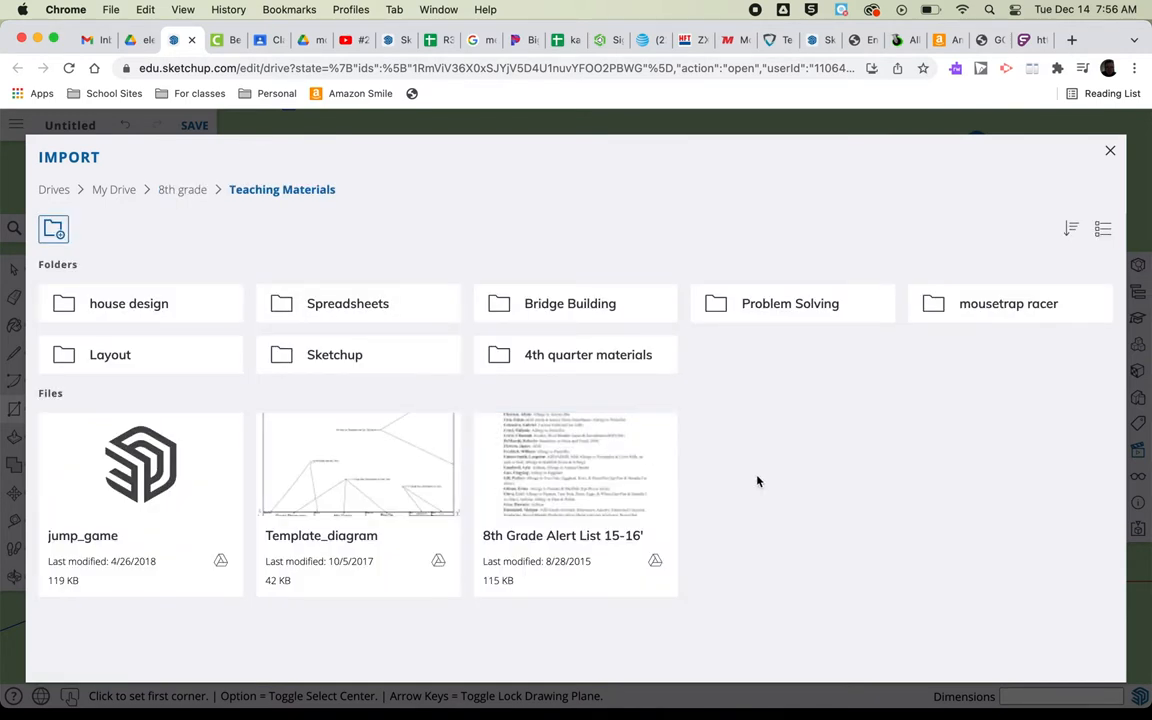
mouse_move(750, 447)
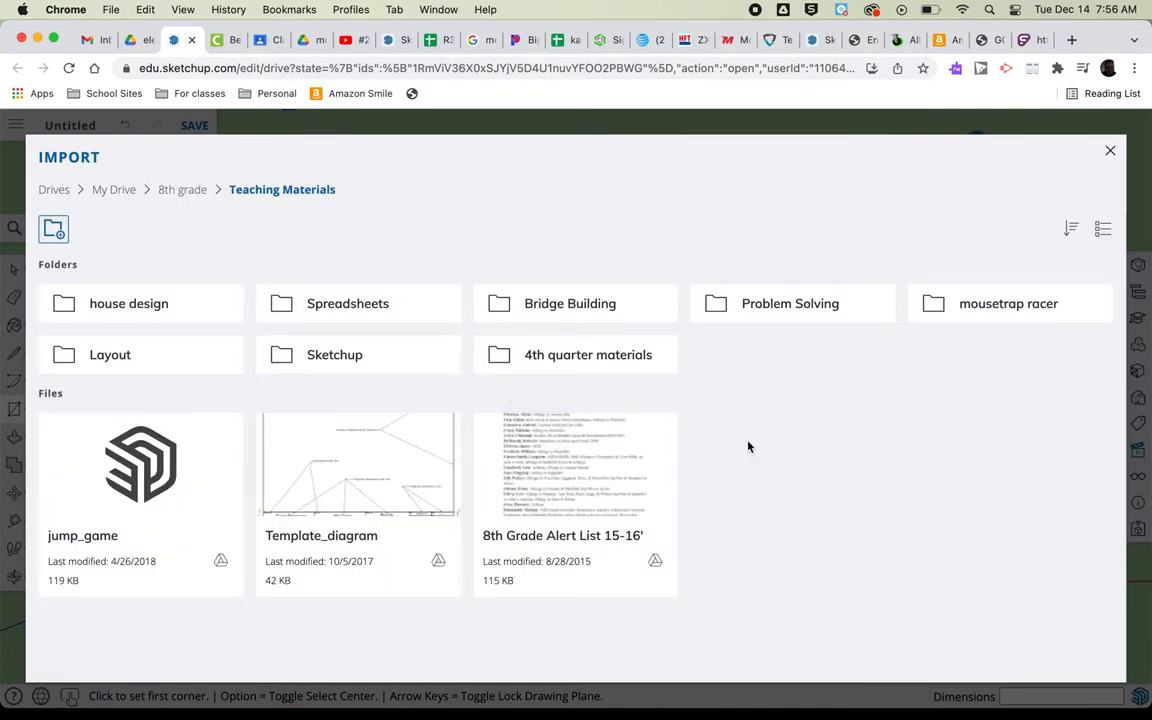
mouse_move(594, 400)
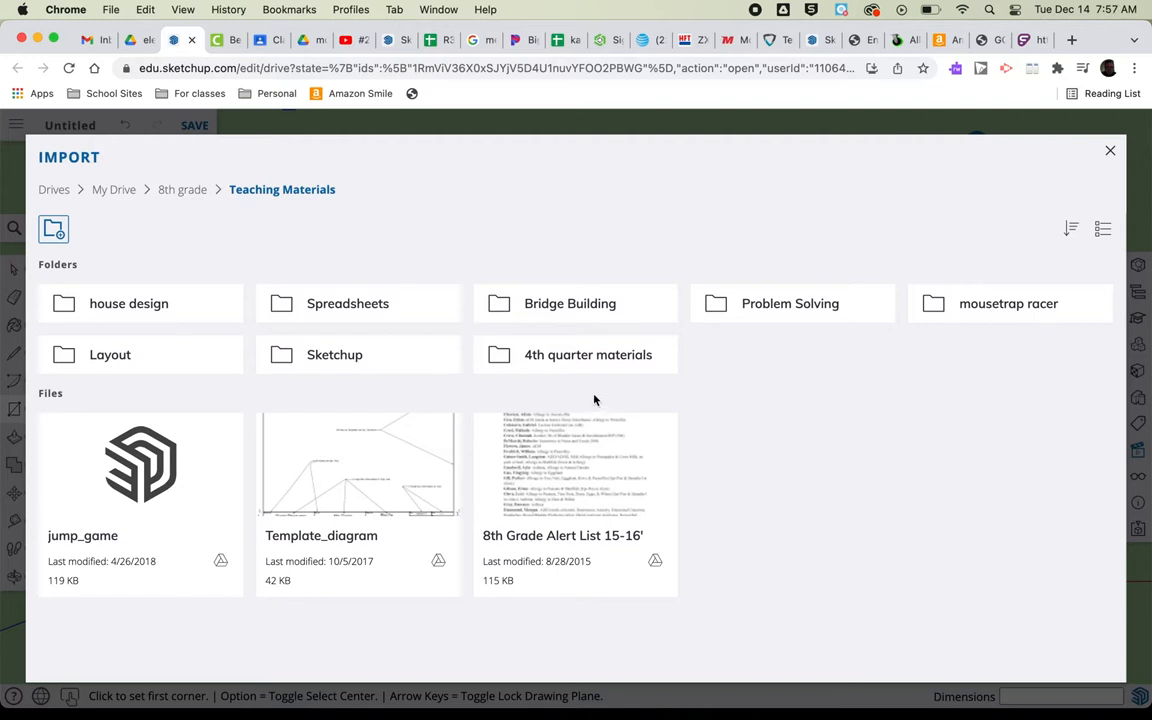
double_click(1008, 303)
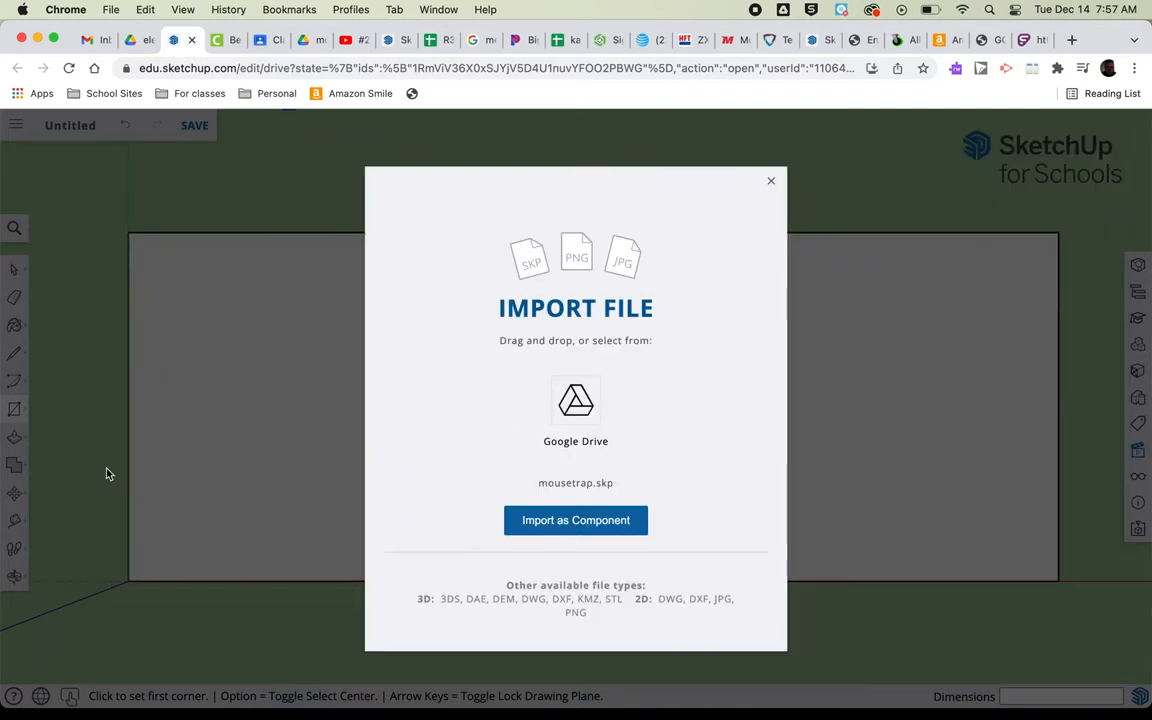
mouse_move(505, 470)
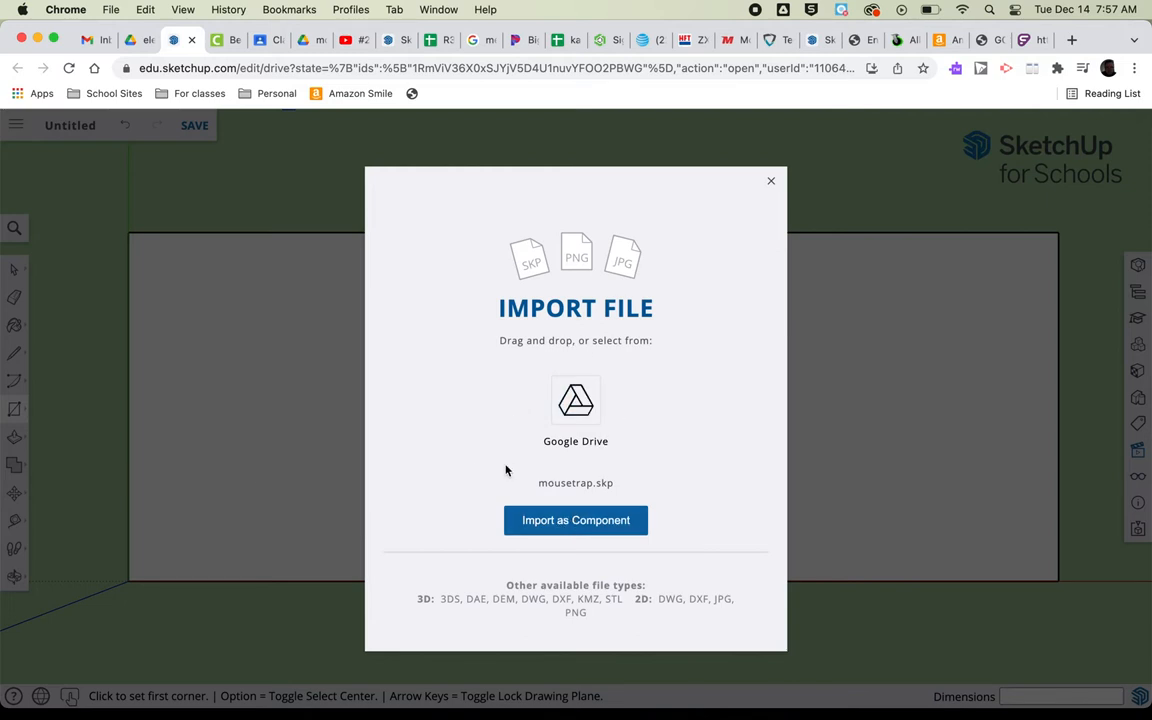
- Import the mousetrap as a component onto the chassis and tilt the view
click(575, 520)
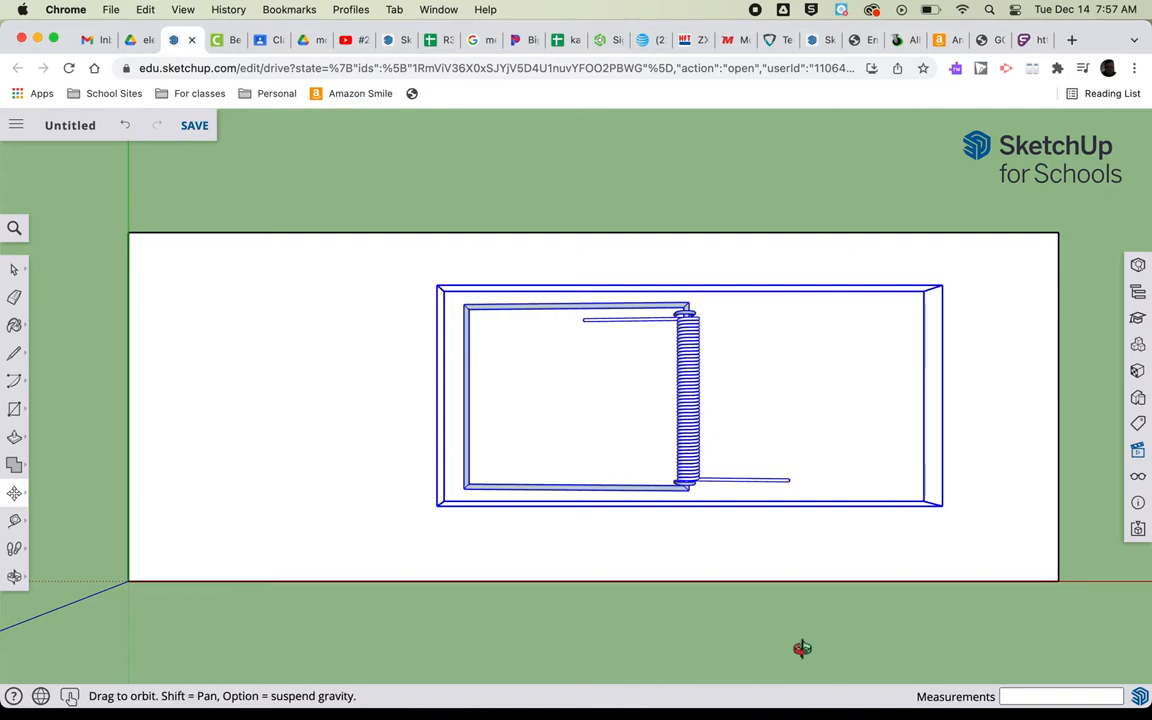
drag(802, 648, 820, 630)
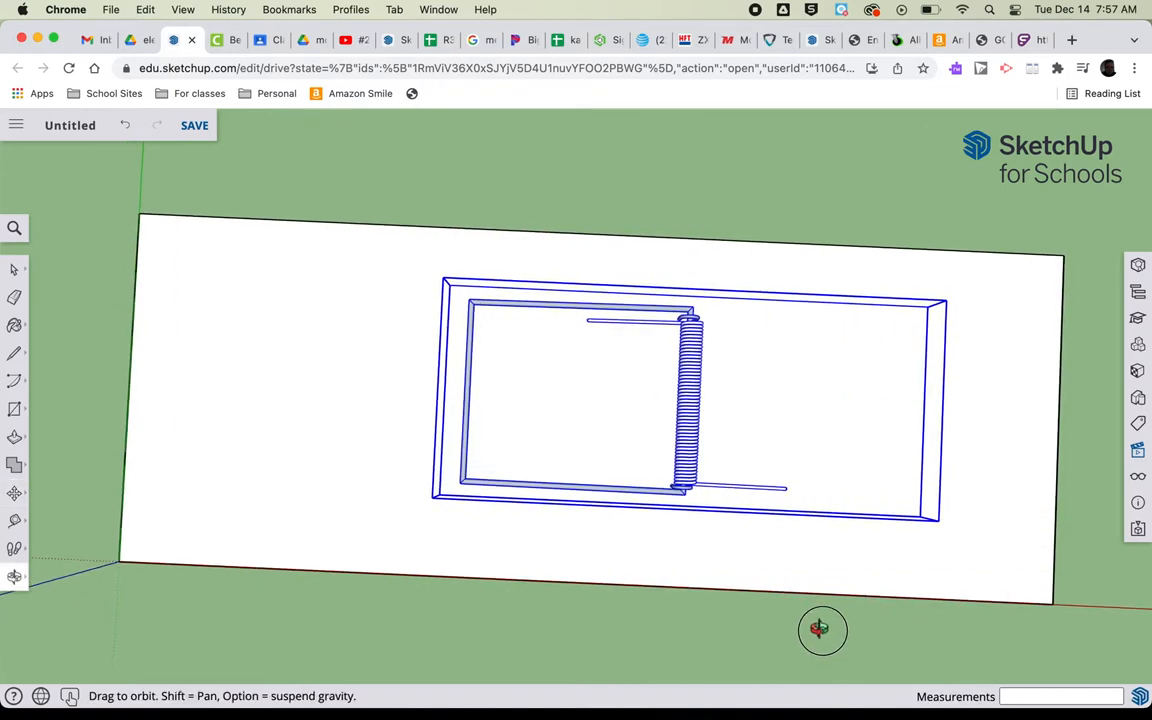
- Orbit around the mousetrap and chassis into a settled 3D perspective
drag(822, 629, 708, 449)
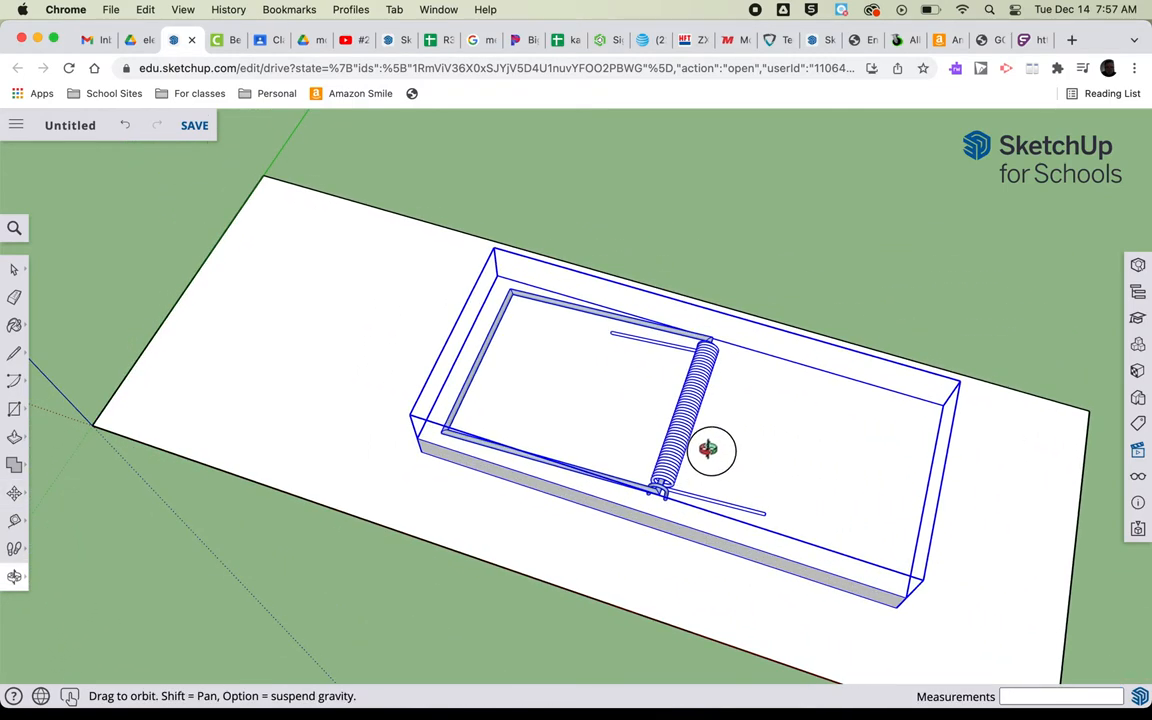
drag(708, 450, 615, 322)
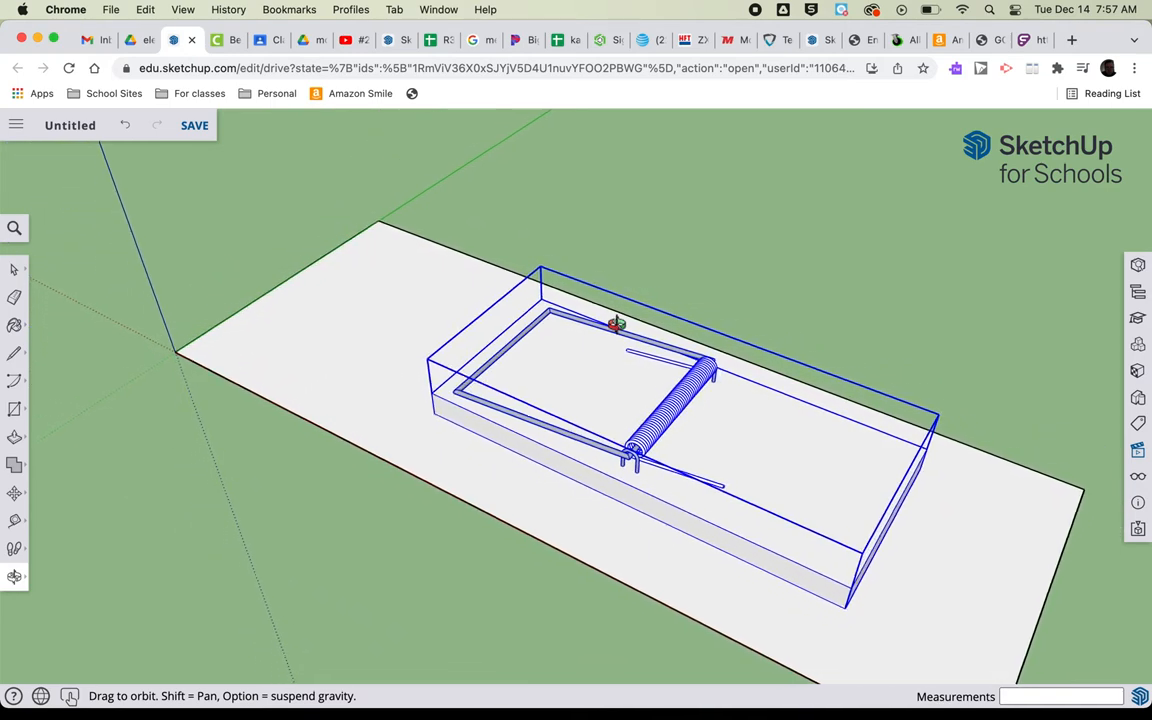
drag(615, 323, 935, 457)
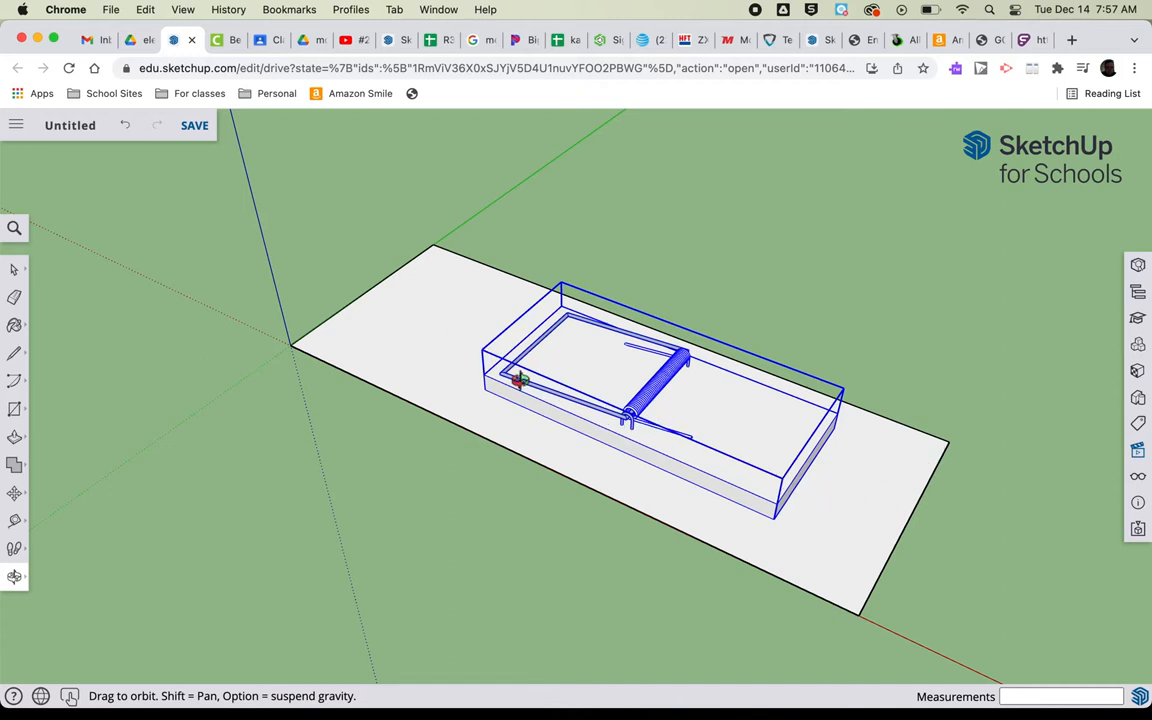
mouse_move(817, 511)
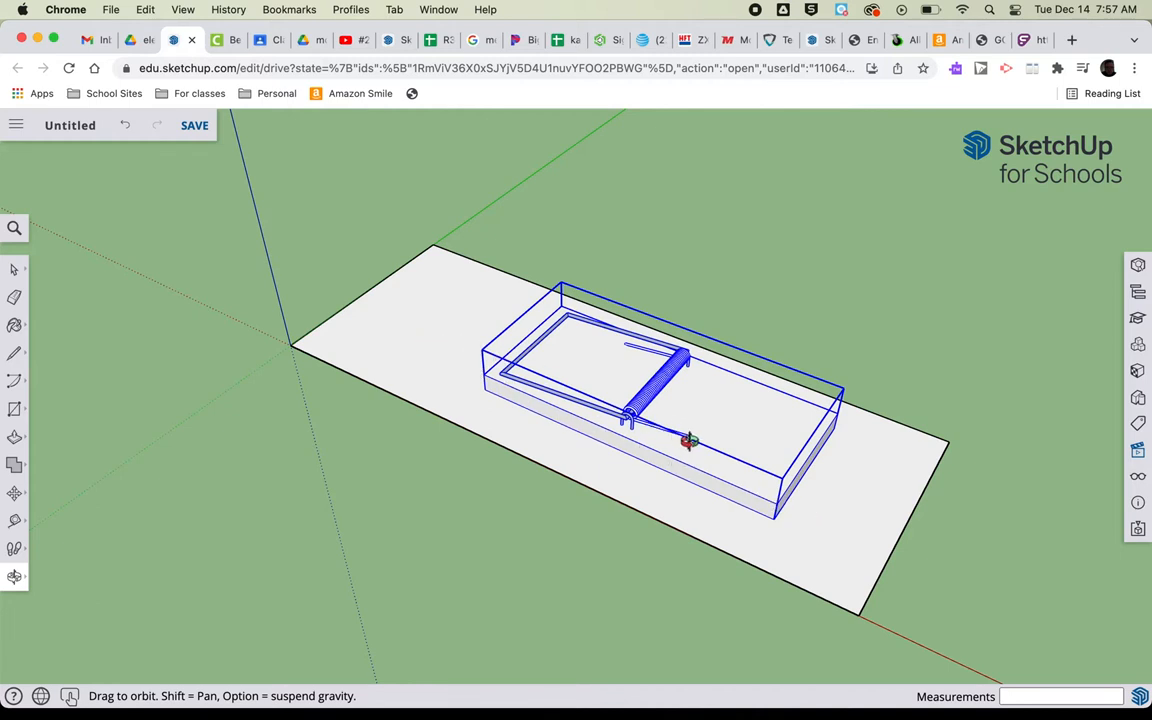
mouse_move(808, 498)
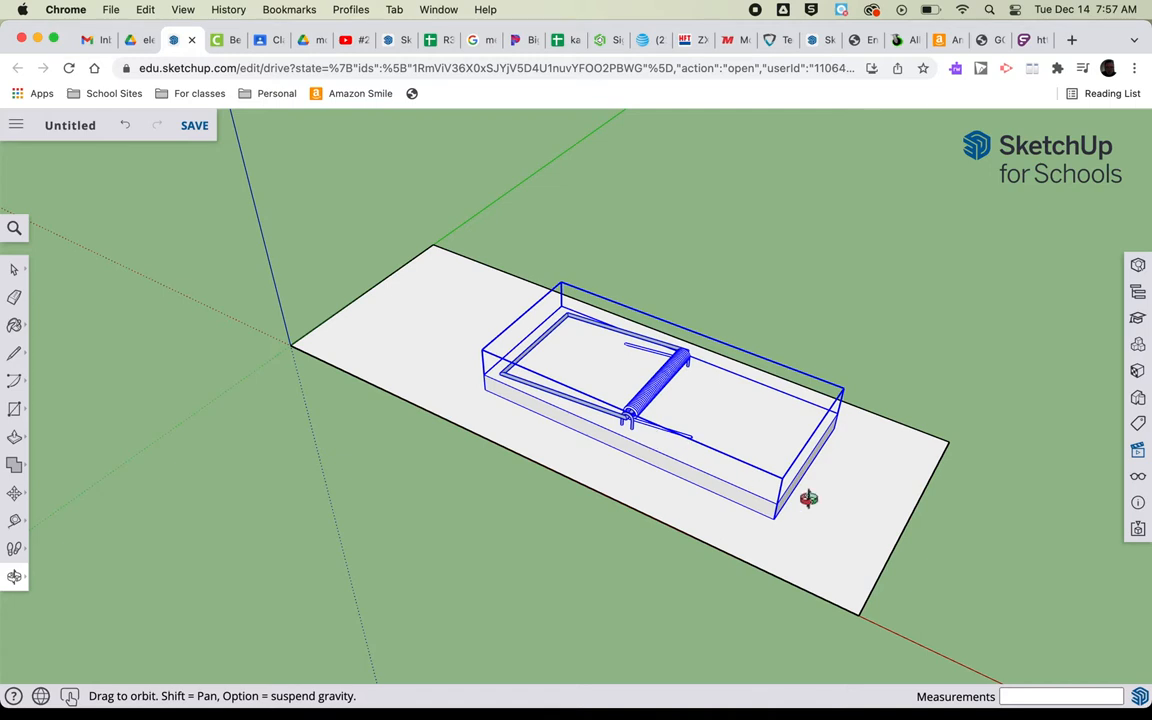
mouse_move(835, 513)
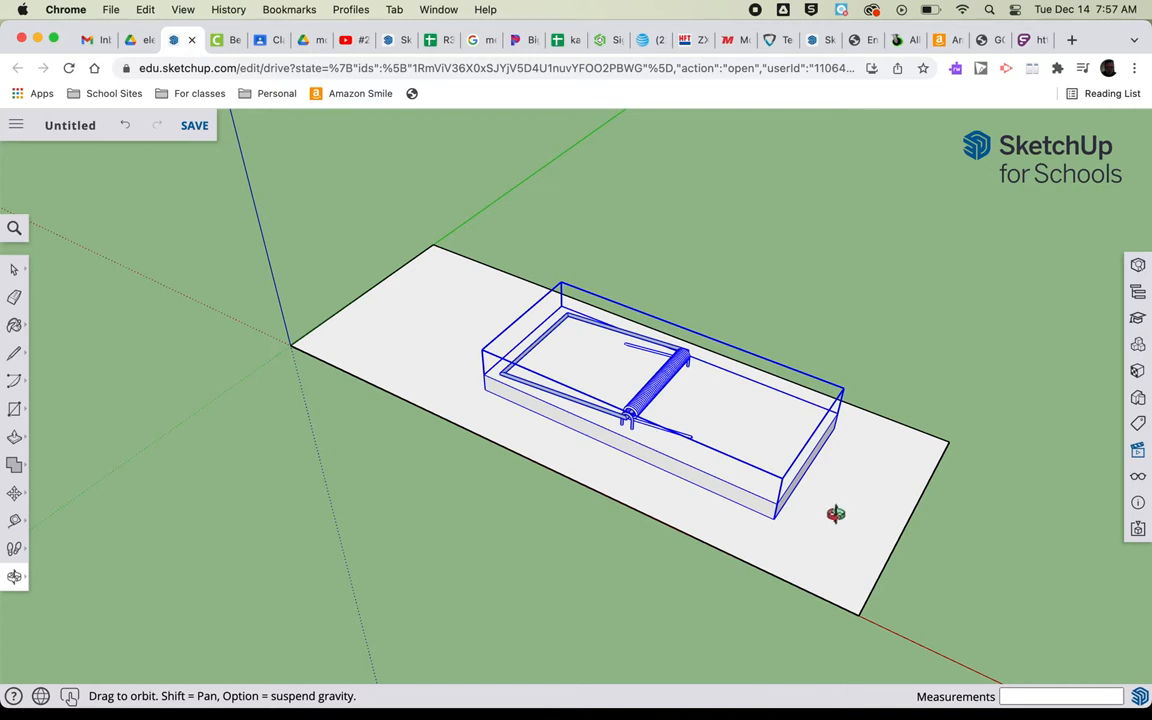
drag(835, 513, 720, 434)
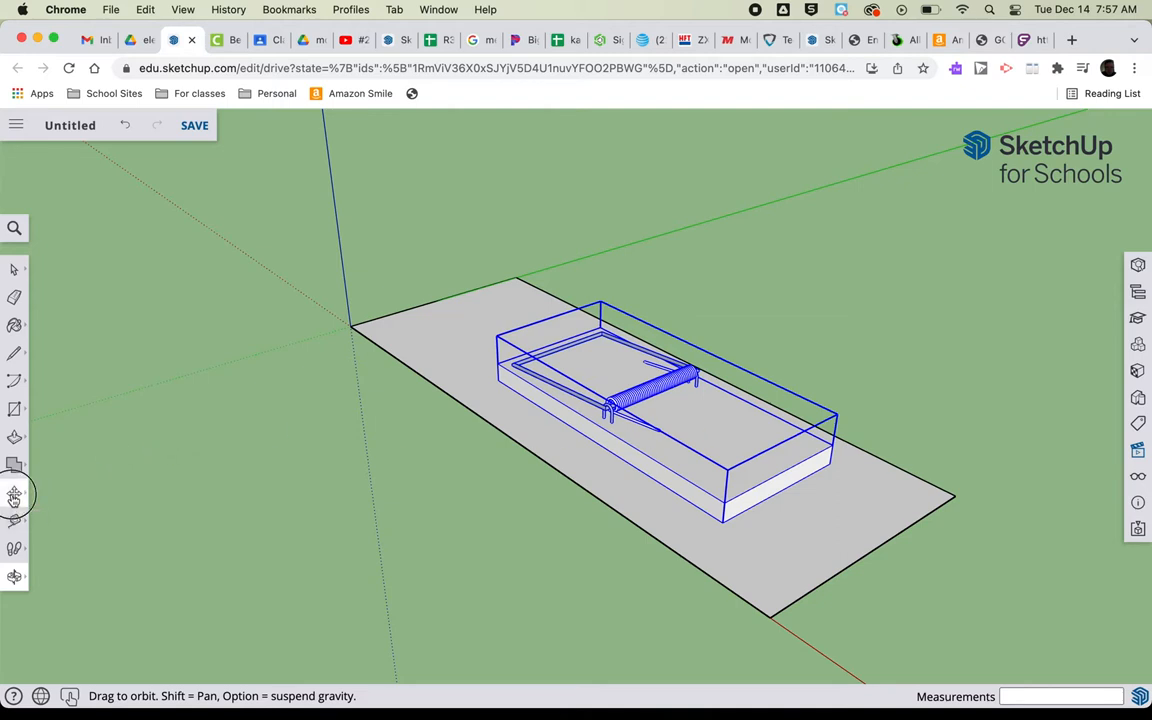
- Slide the mousetrap along the chassis with the Move tool
click(14, 492)
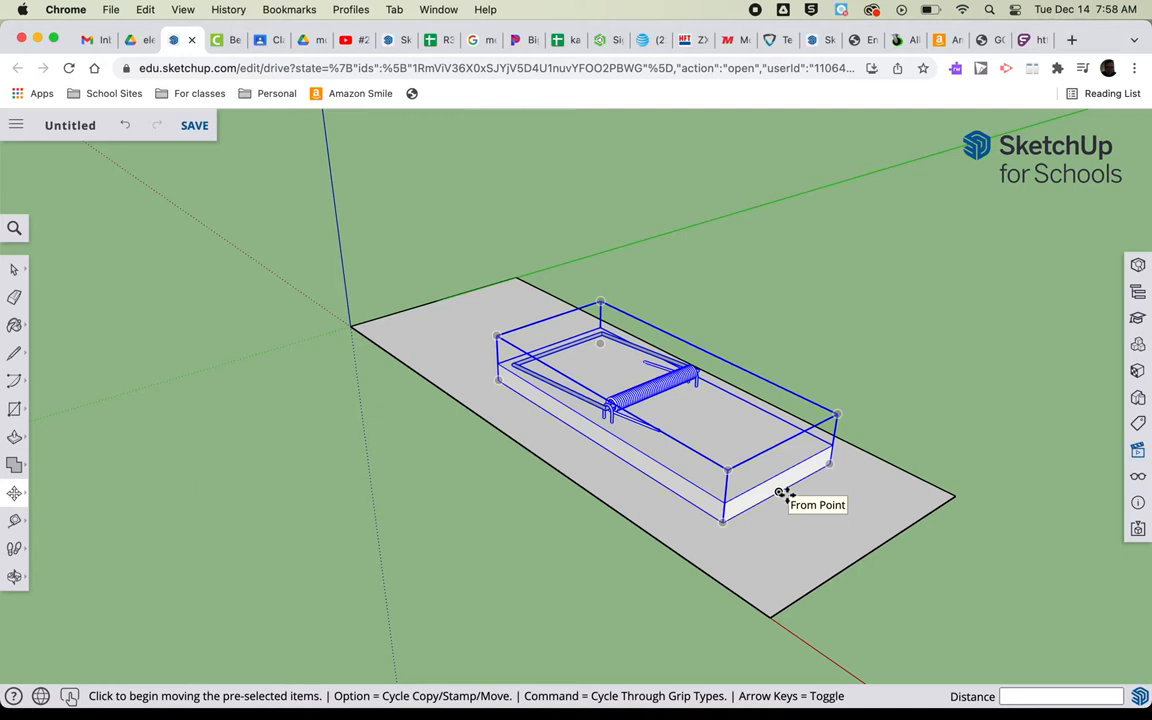
mouse_move(795, 490)
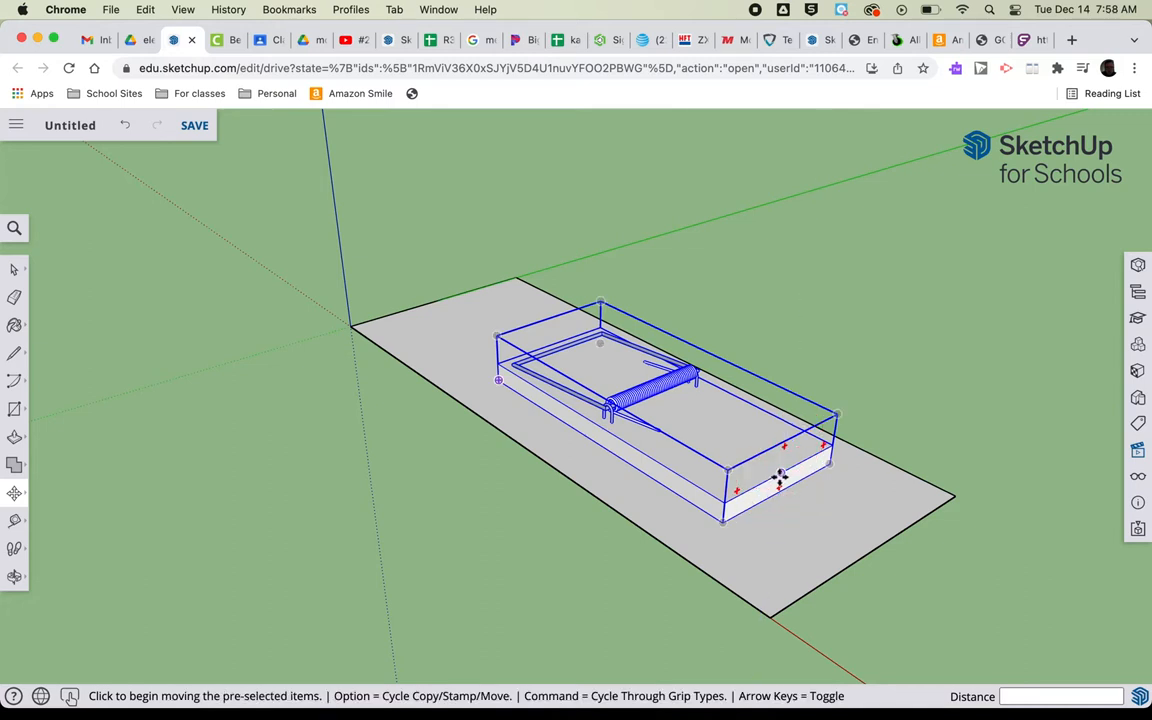
mouse_move(779, 479)
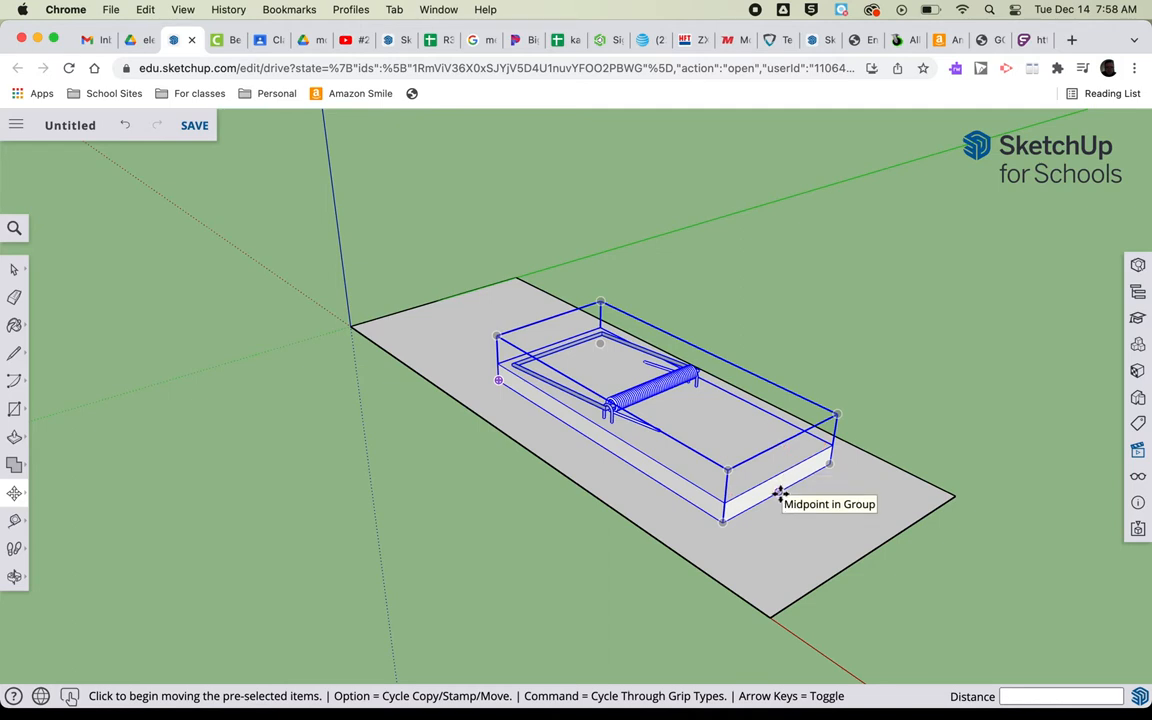
drag(780, 495, 900, 525)
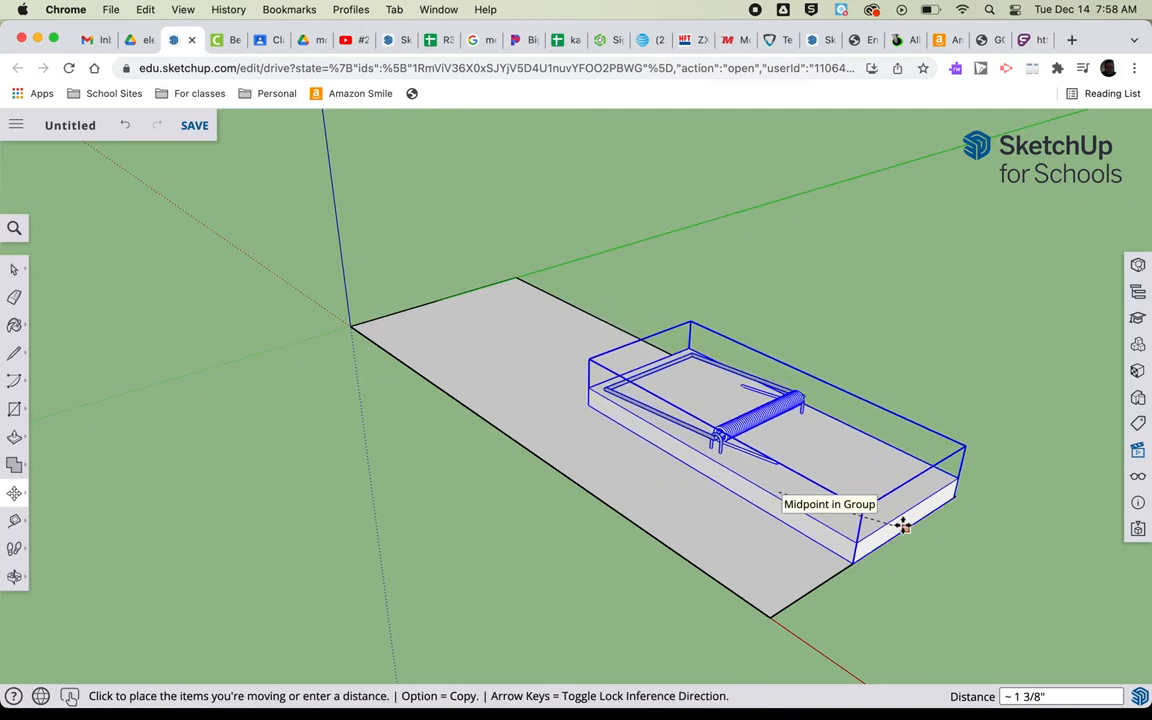
mouse_move(903, 527)
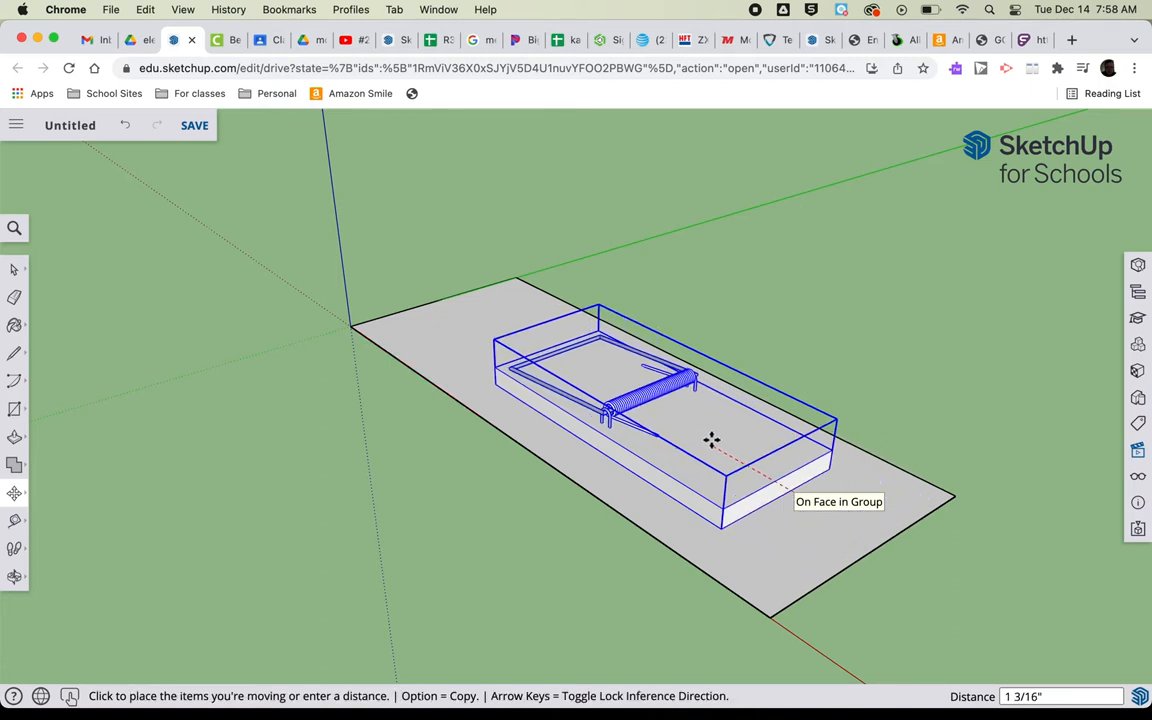
mouse_move(685, 423)
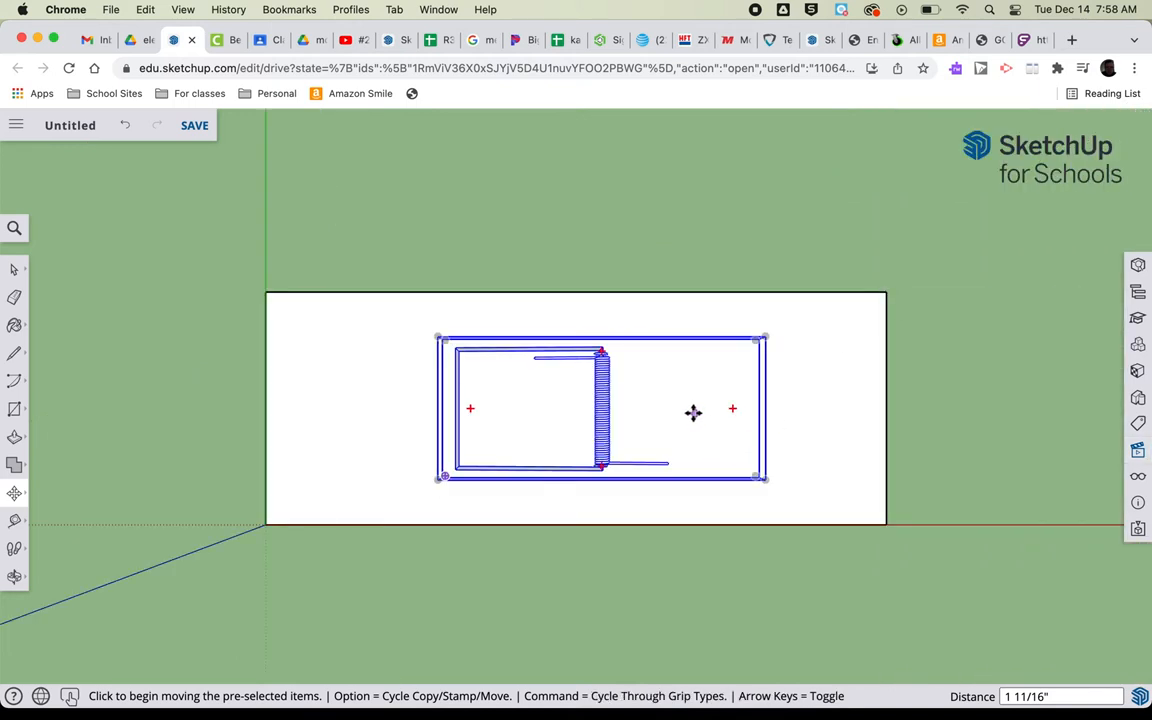
- Shift the mousetrap left, then back to the chassis's side-to-side center
drag(693, 410, 618, 413)
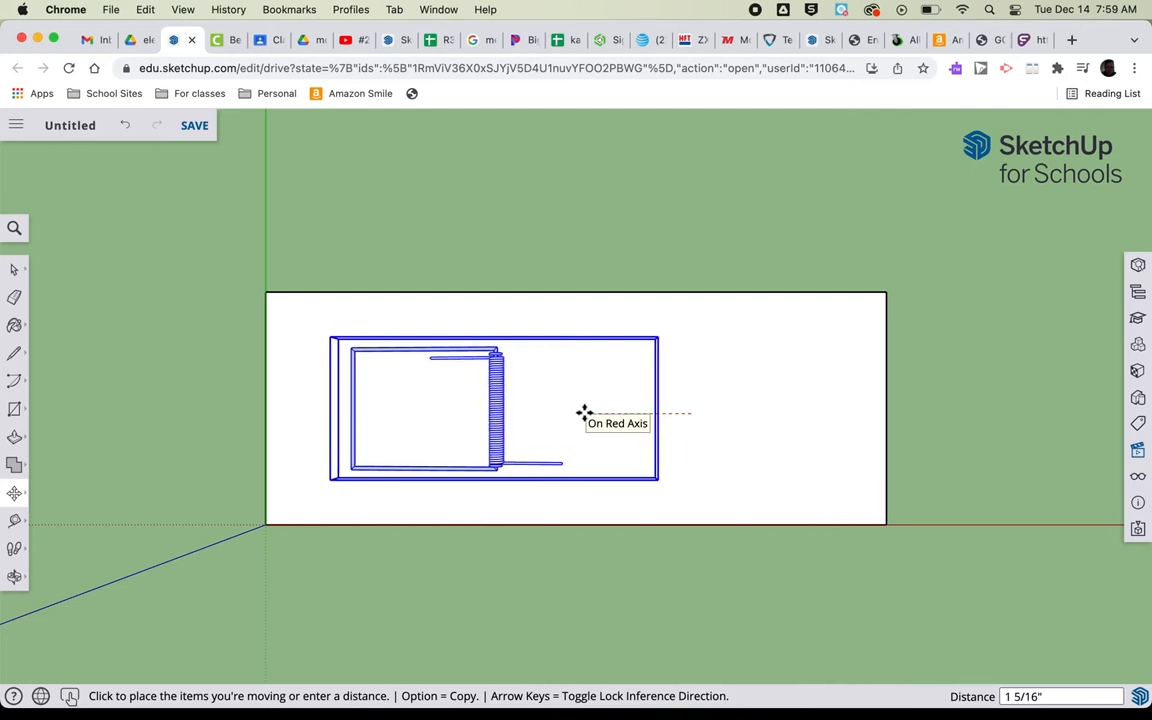
drag(585, 413, 705, 413)
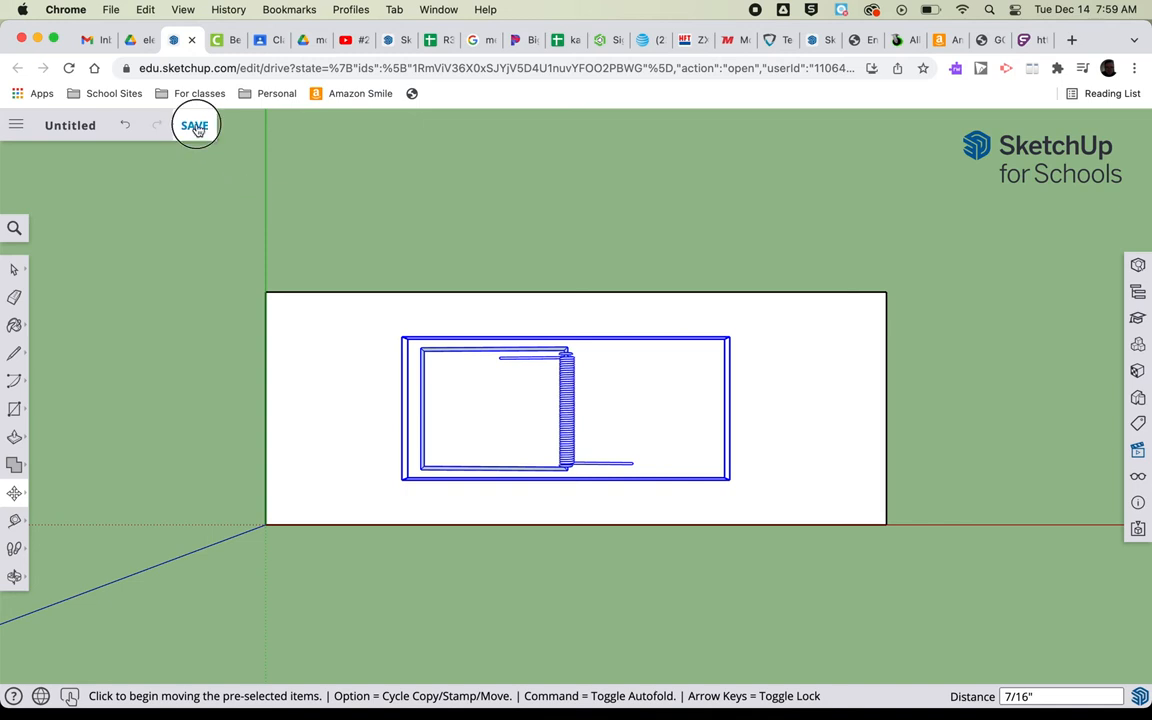
- Save the model as 'Mousetrap car' in My Drive > 8th grade > 8_3
click(194, 125)
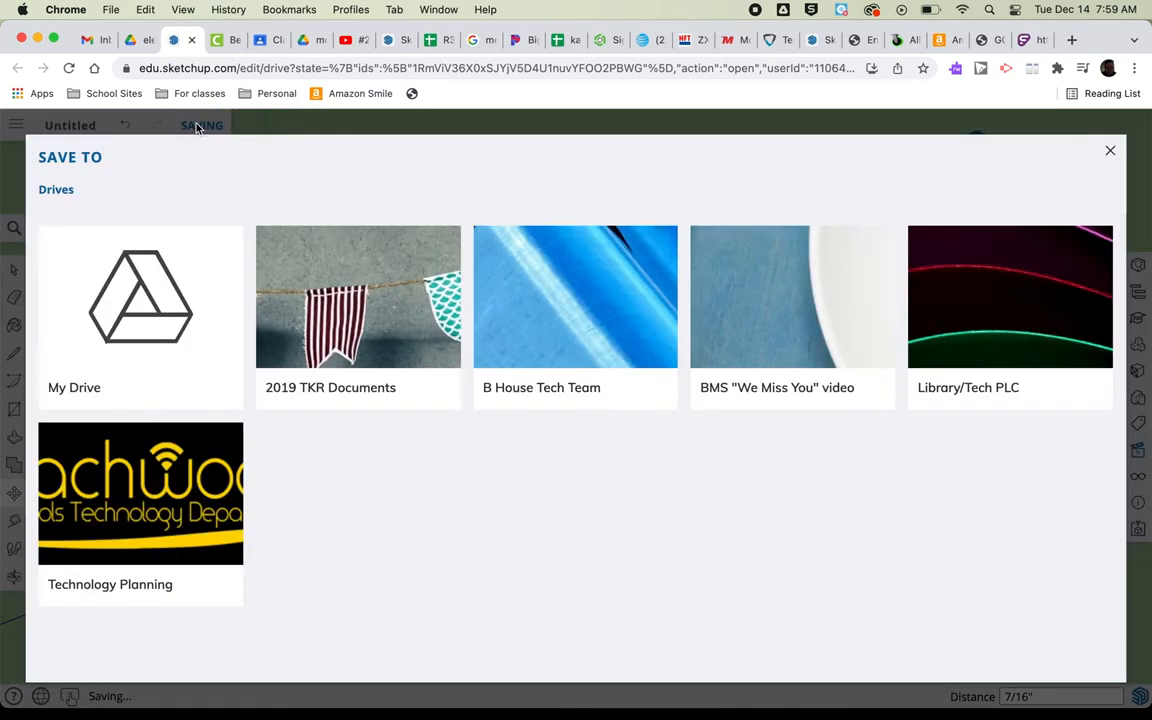
click(140, 300)
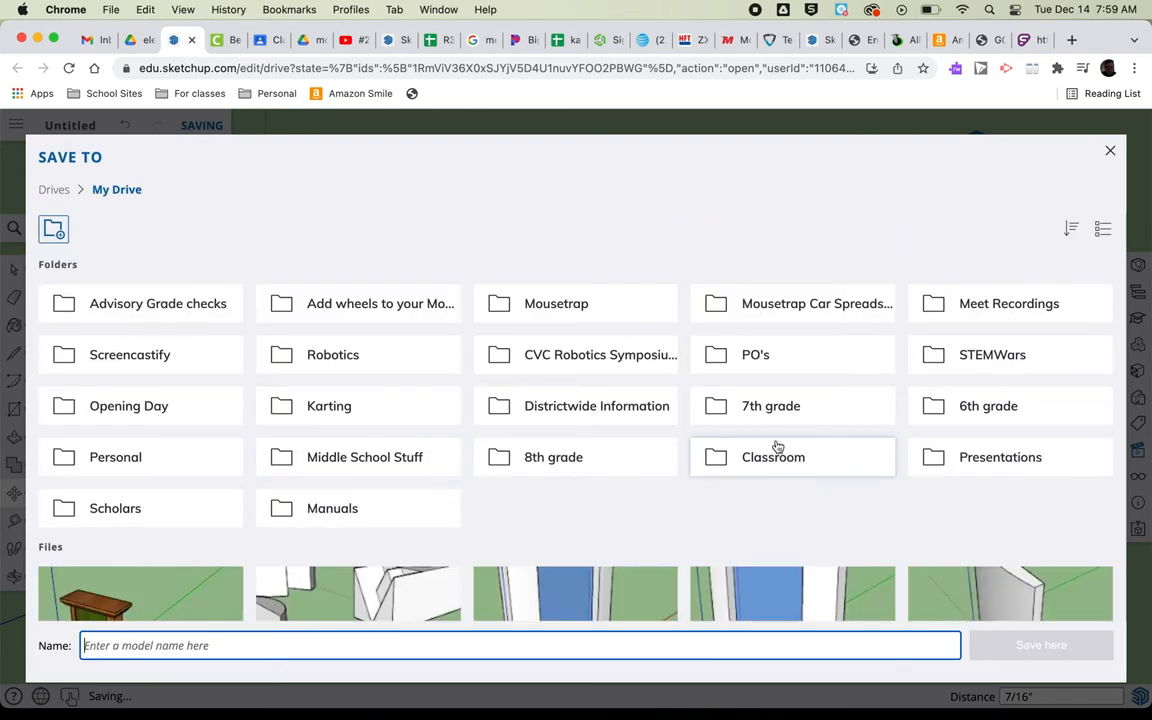
mouse_move(411, 346)
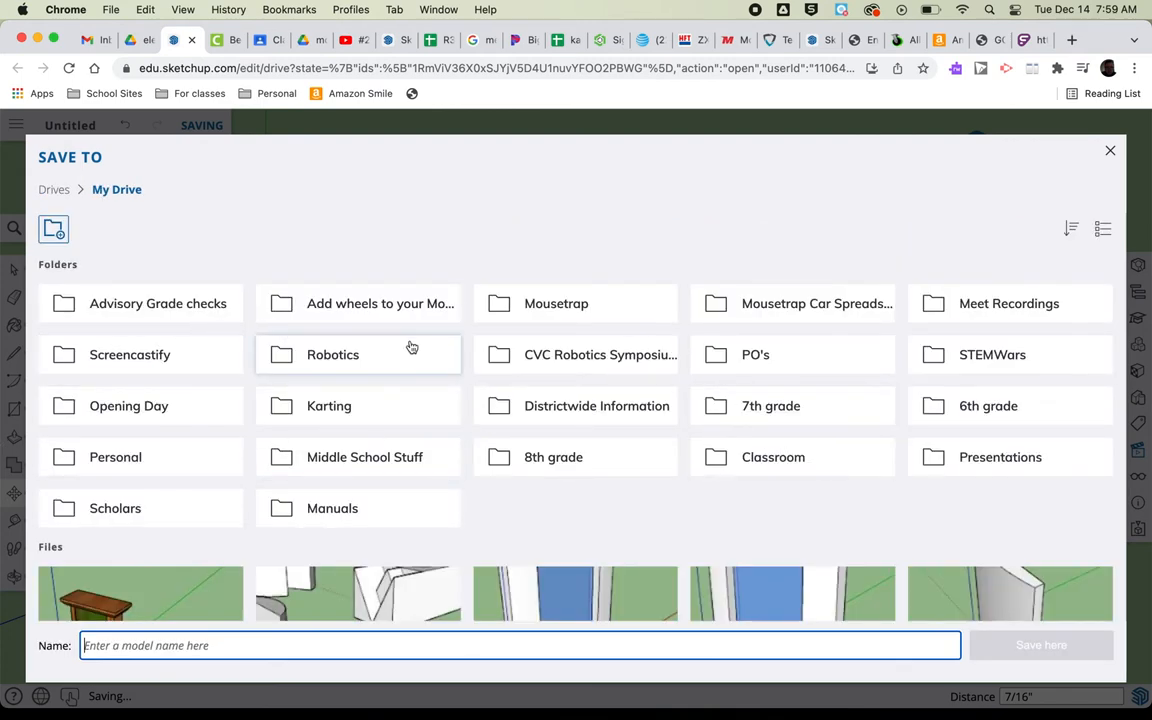
double_click(553, 457)
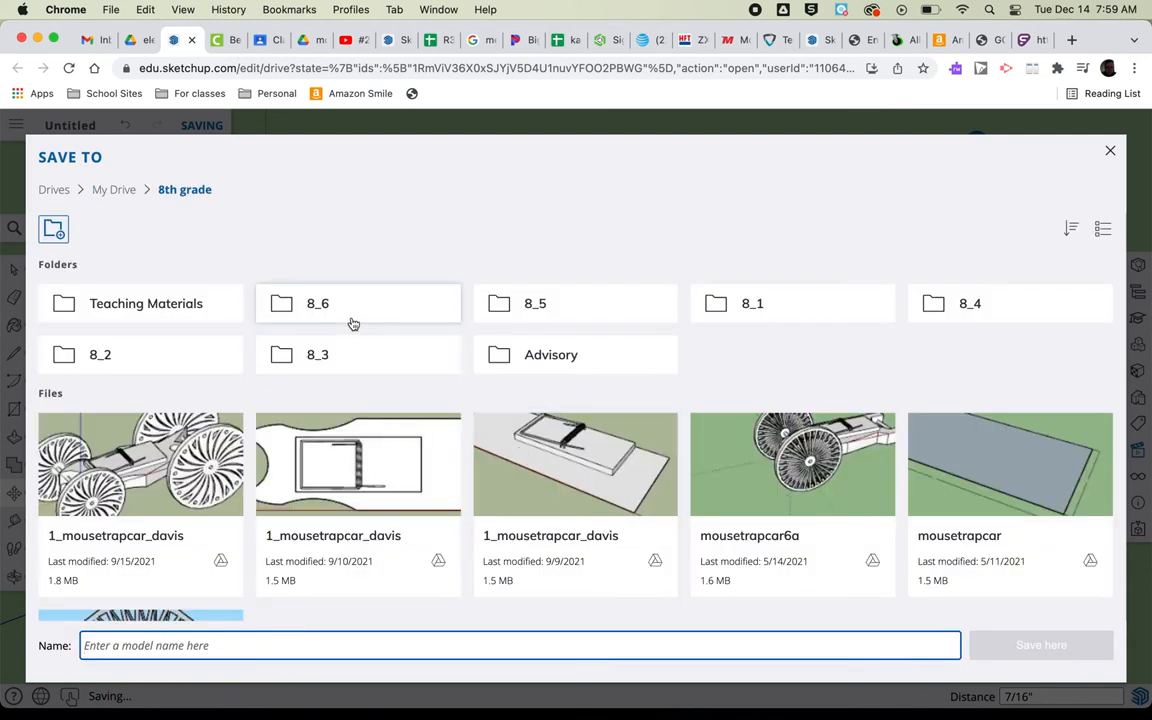
double_click(317, 354)
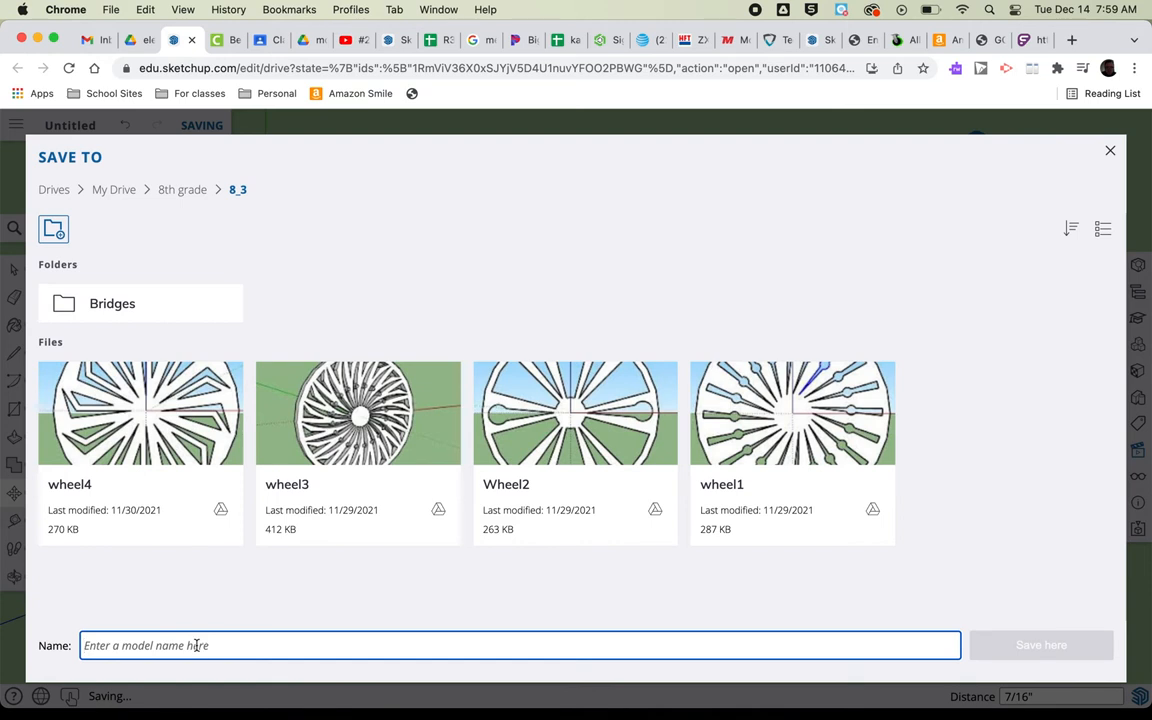
text(Mousetrap car)
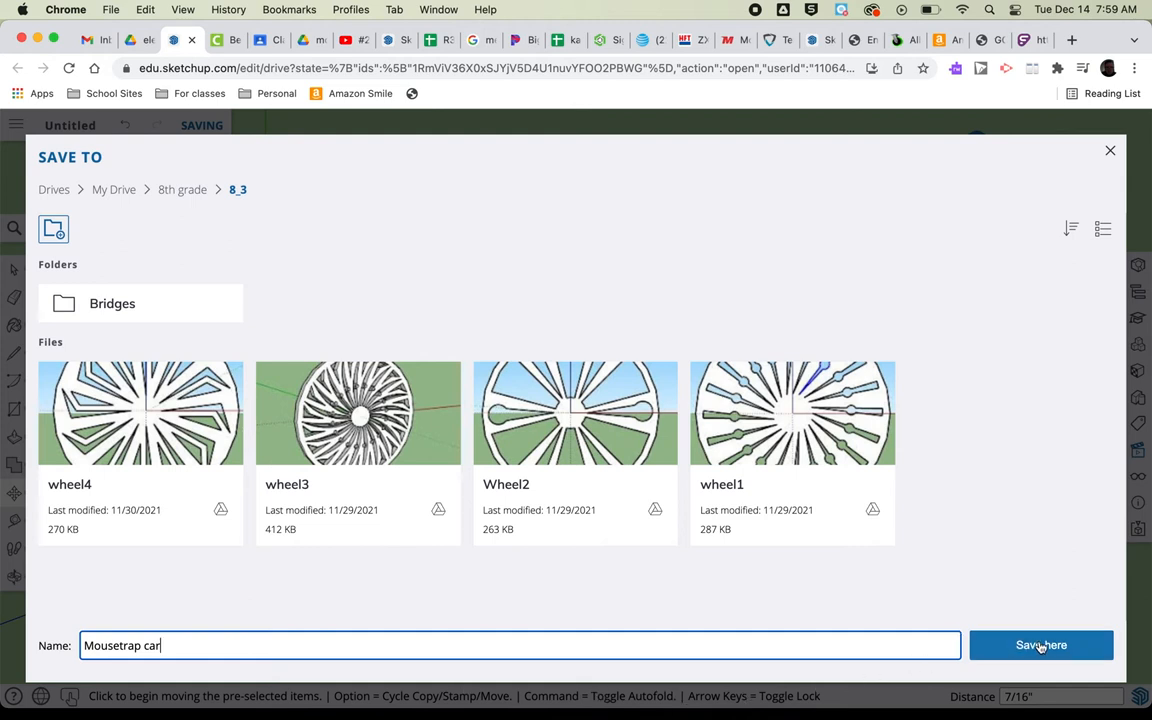
click(1040, 645)
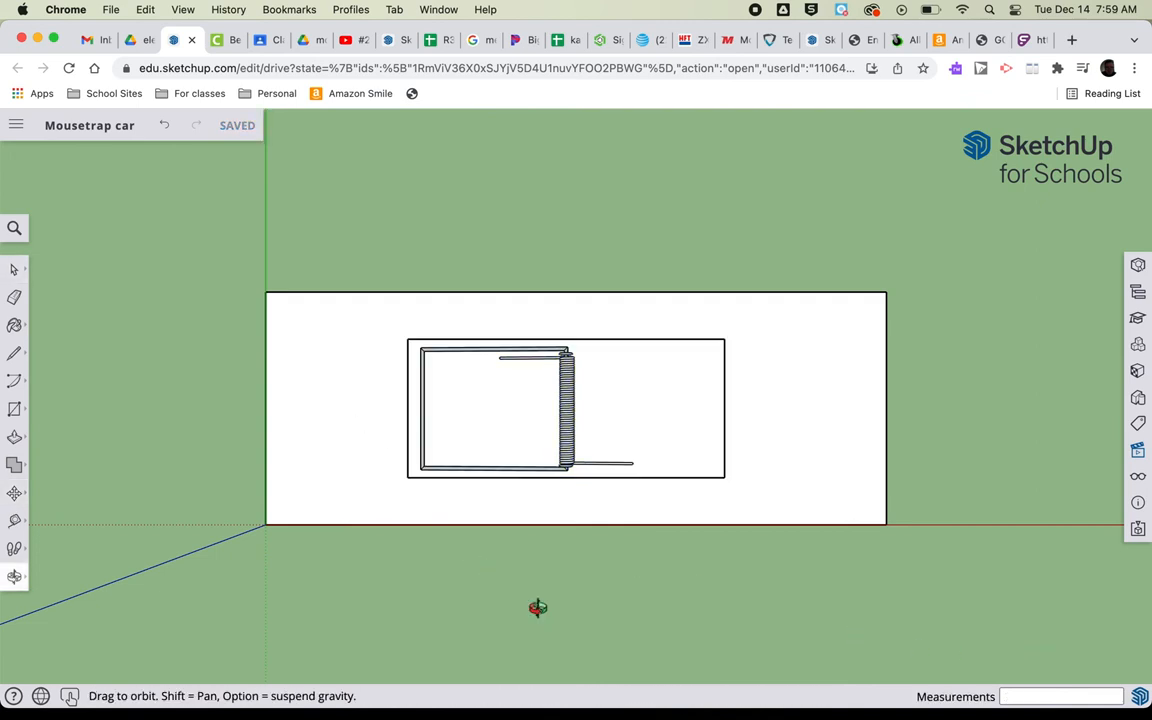
- Orbit from Top view to an angled 3D view of the mousetrap on the chassis
drag(538, 607, 831, 582)
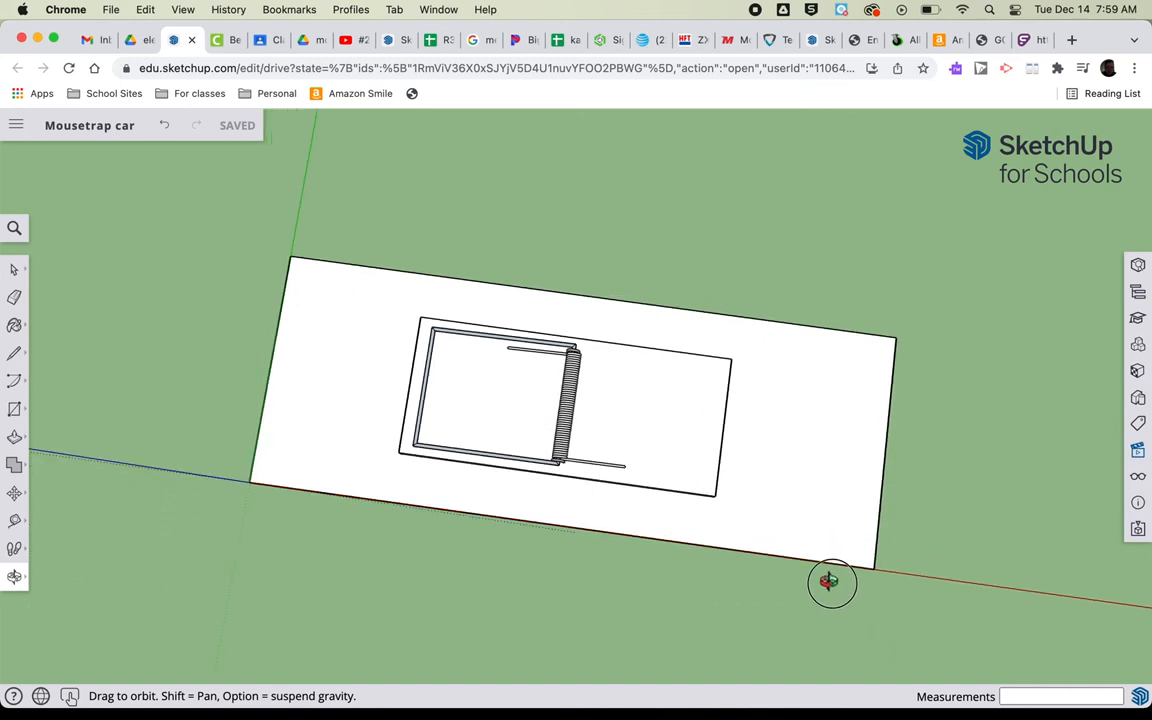
drag(832, 583, 697, 270)
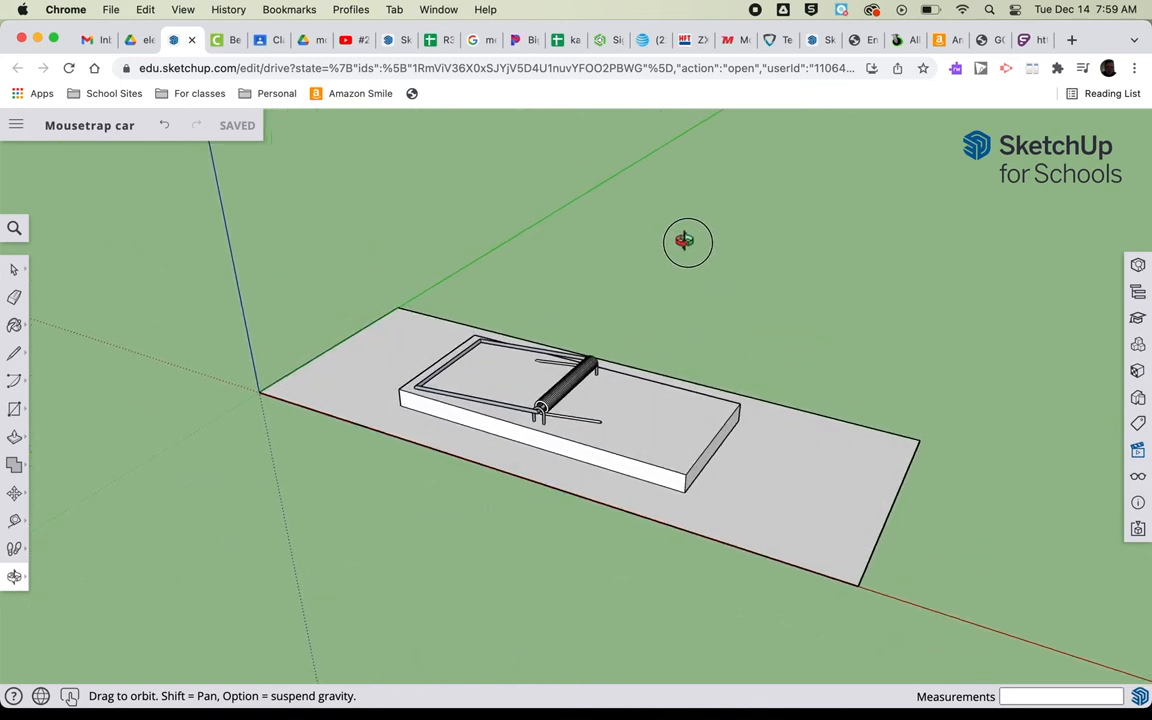
drag(687, 241, 935, 588)
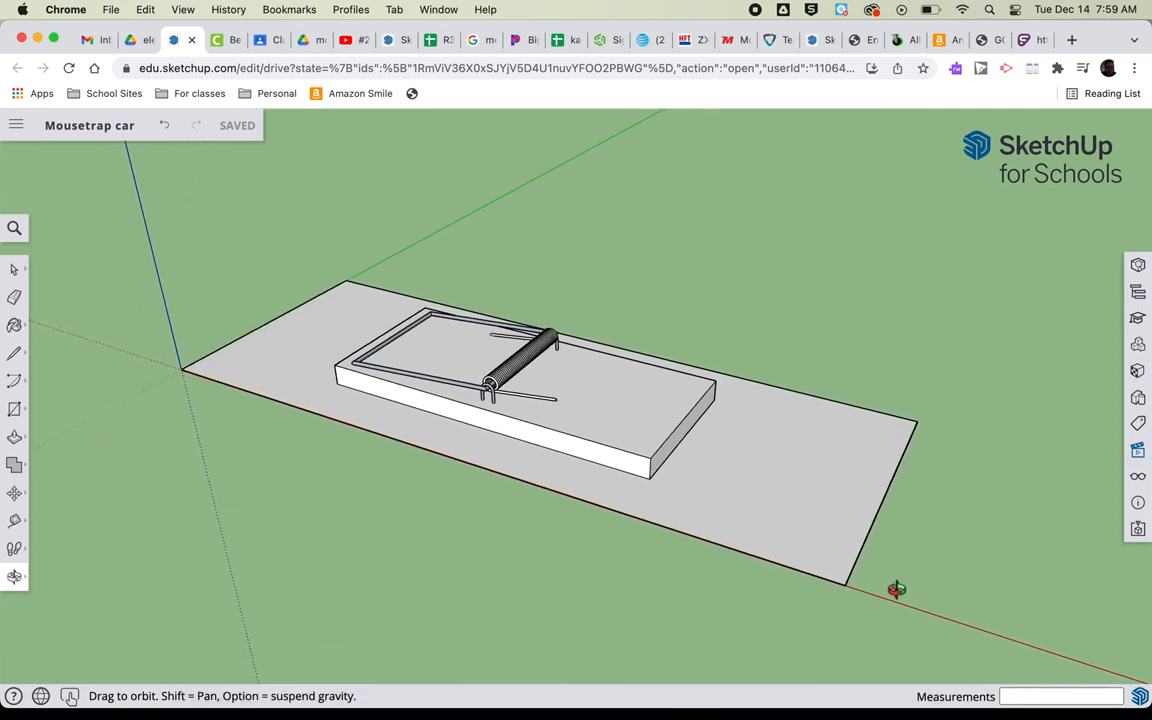
mouse_move(615, 402)
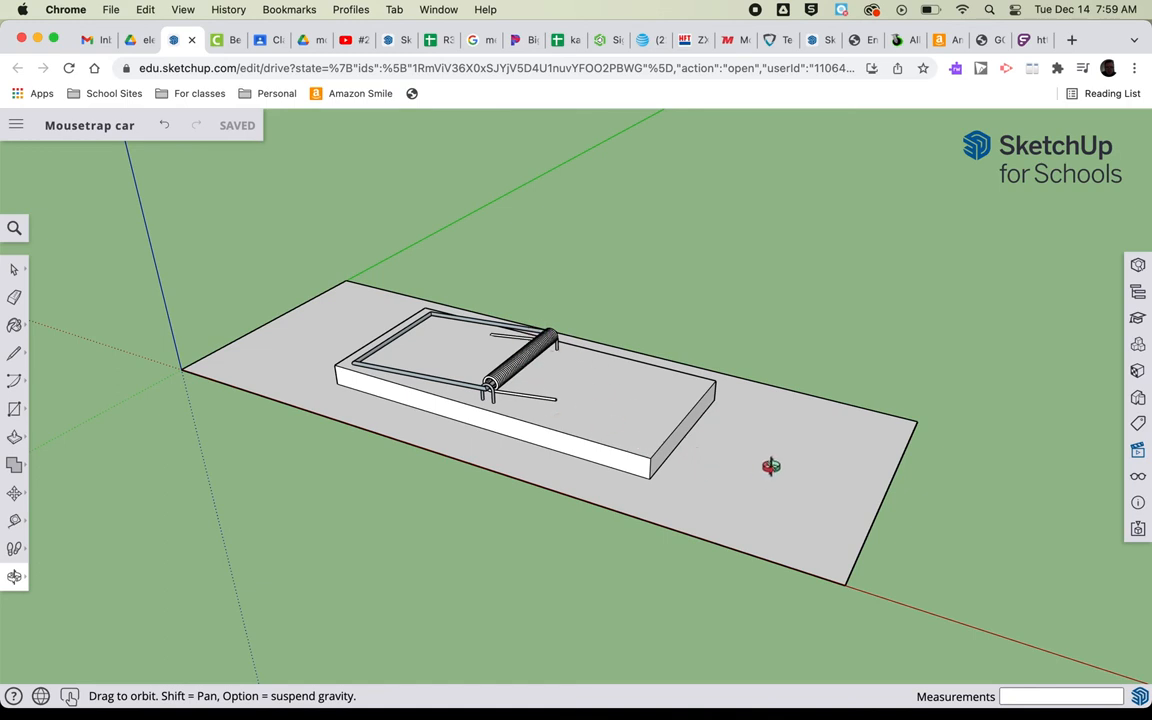
mouse_move(970, 504)
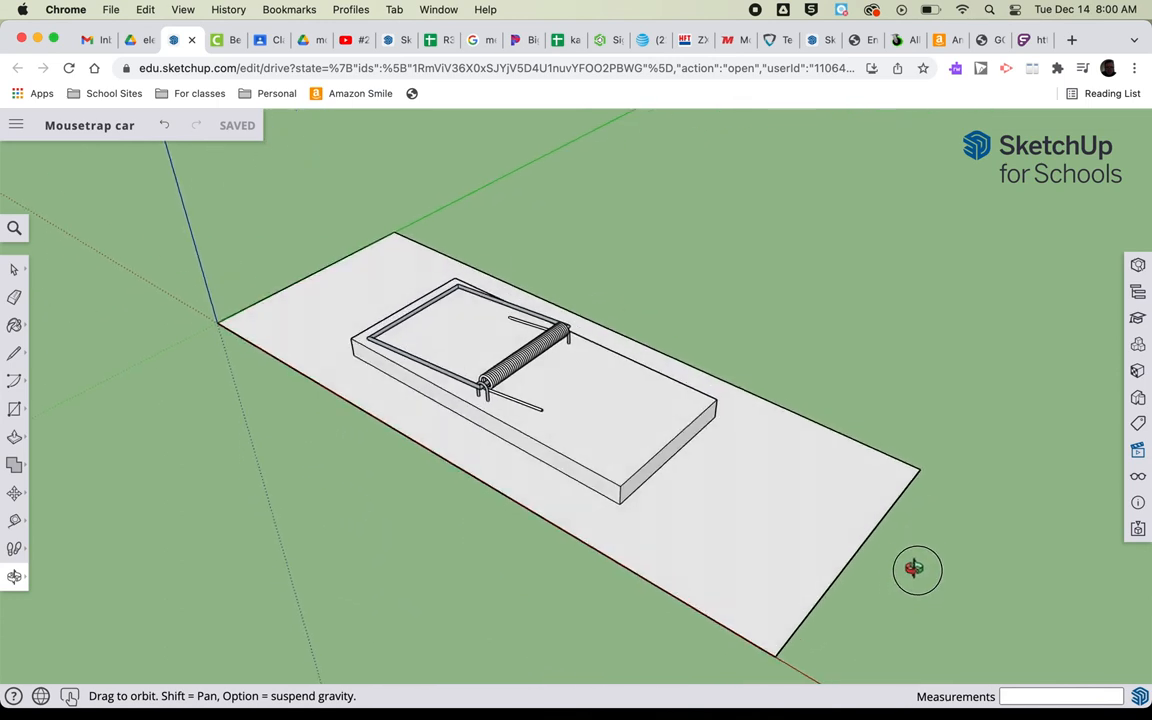
drag(916, 570, 924, 535)
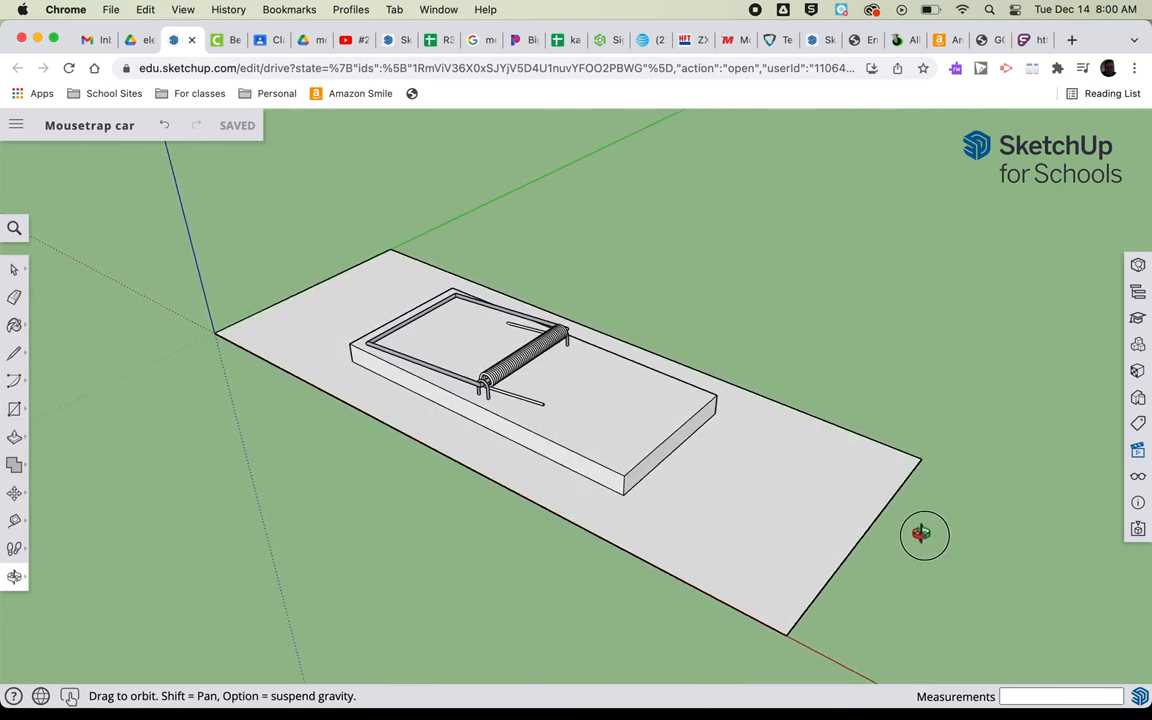
mouse_move(706, 615)
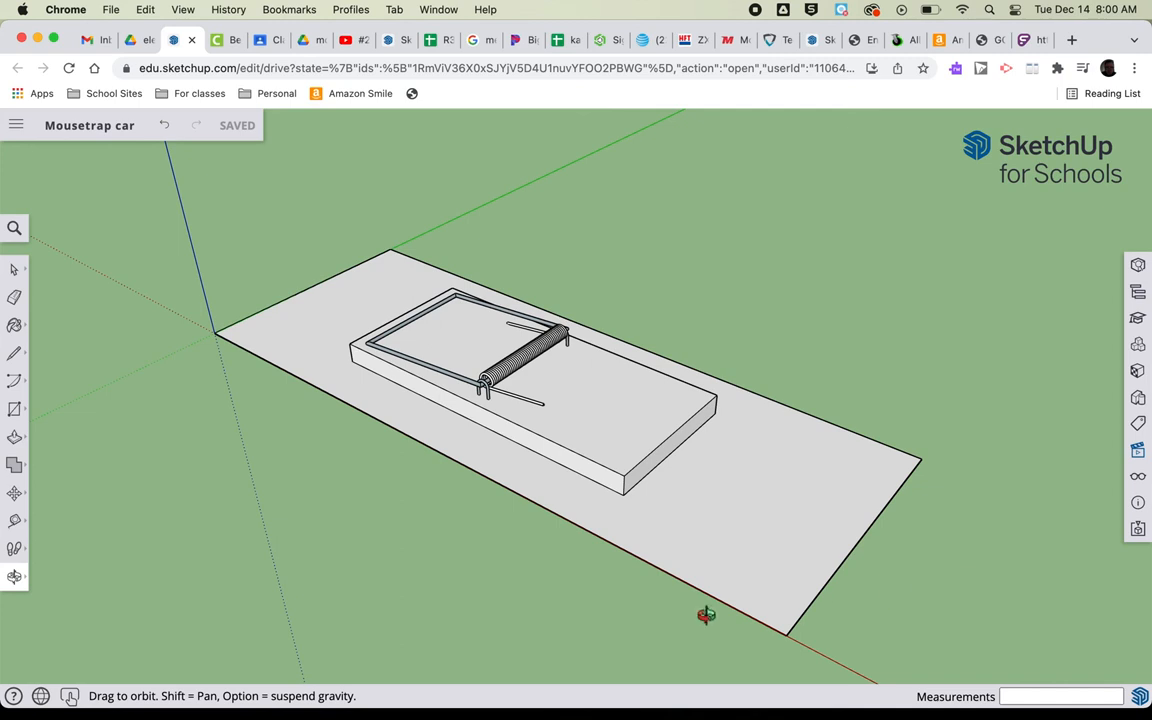
mouse_move(387, 397)
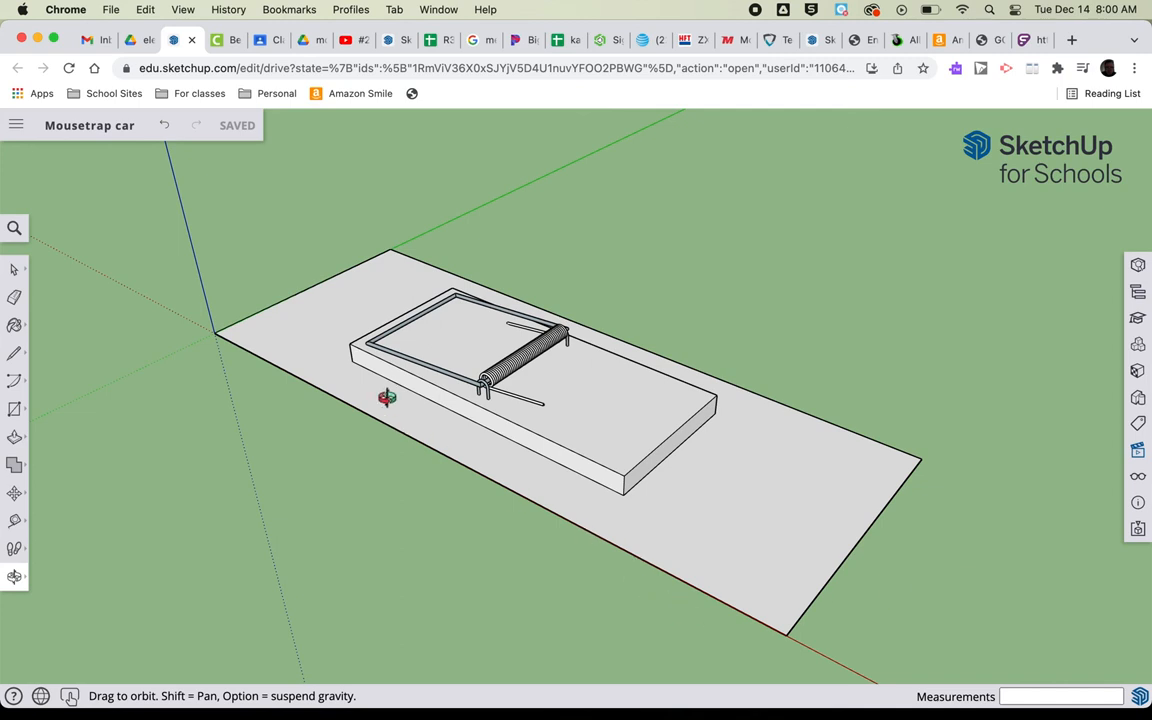
mouse_move(167, 217)
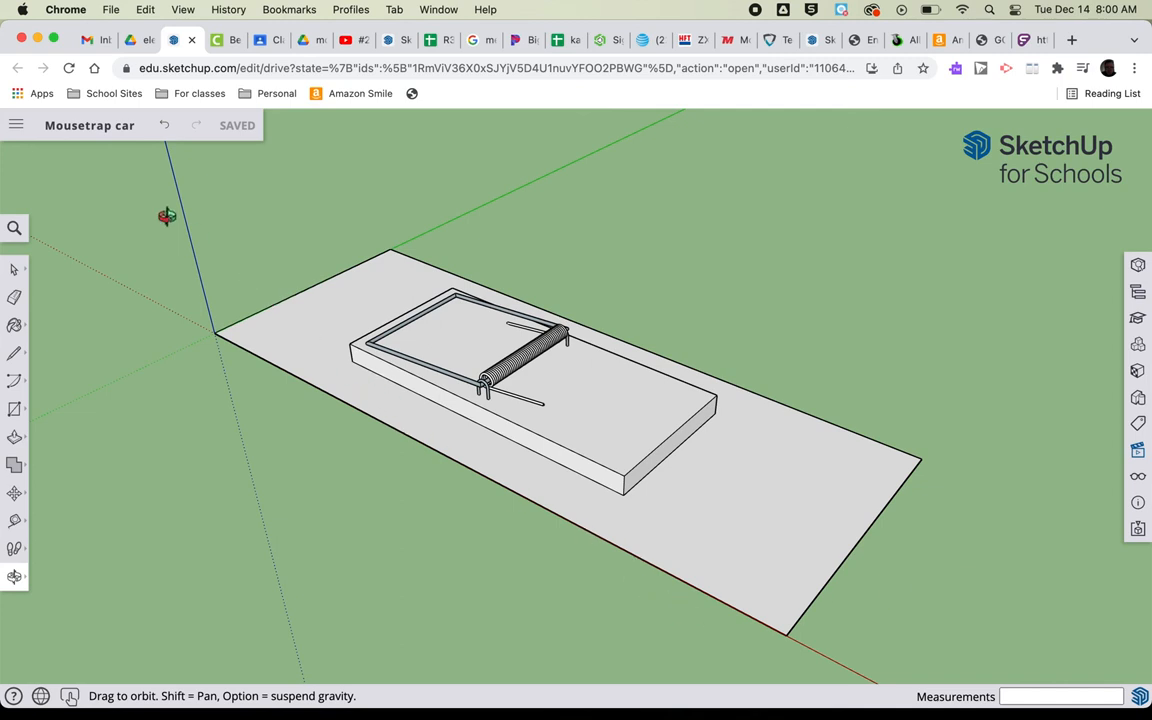
mouse_move(146, 203)
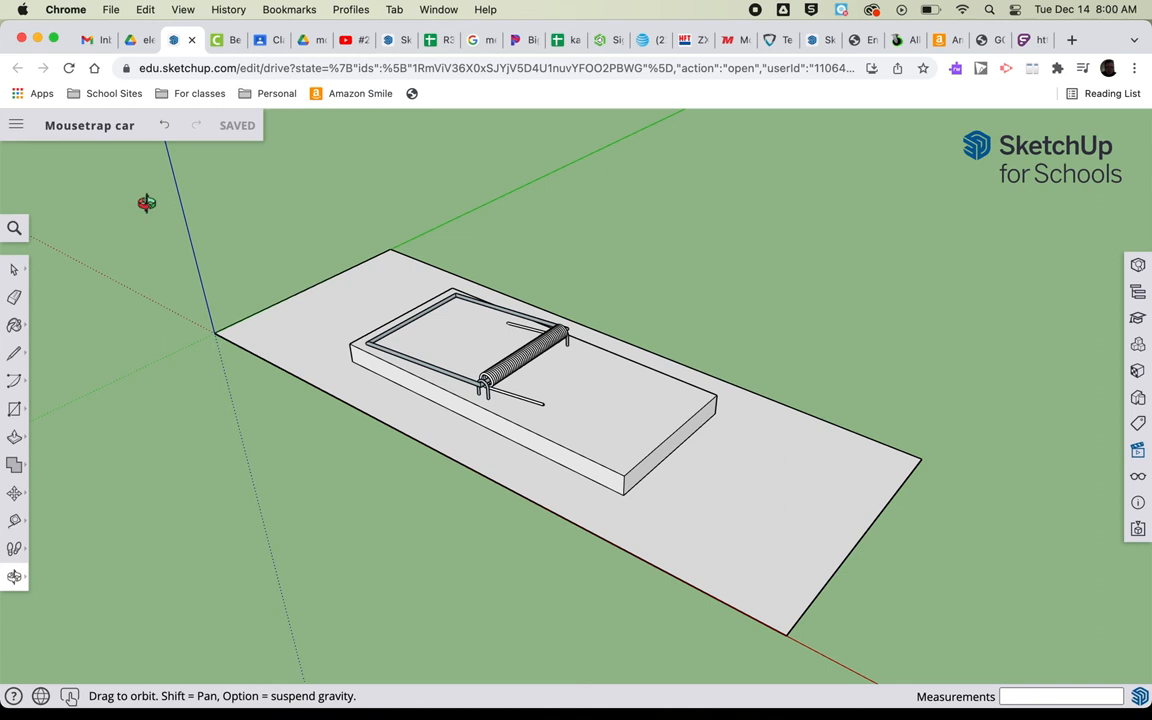